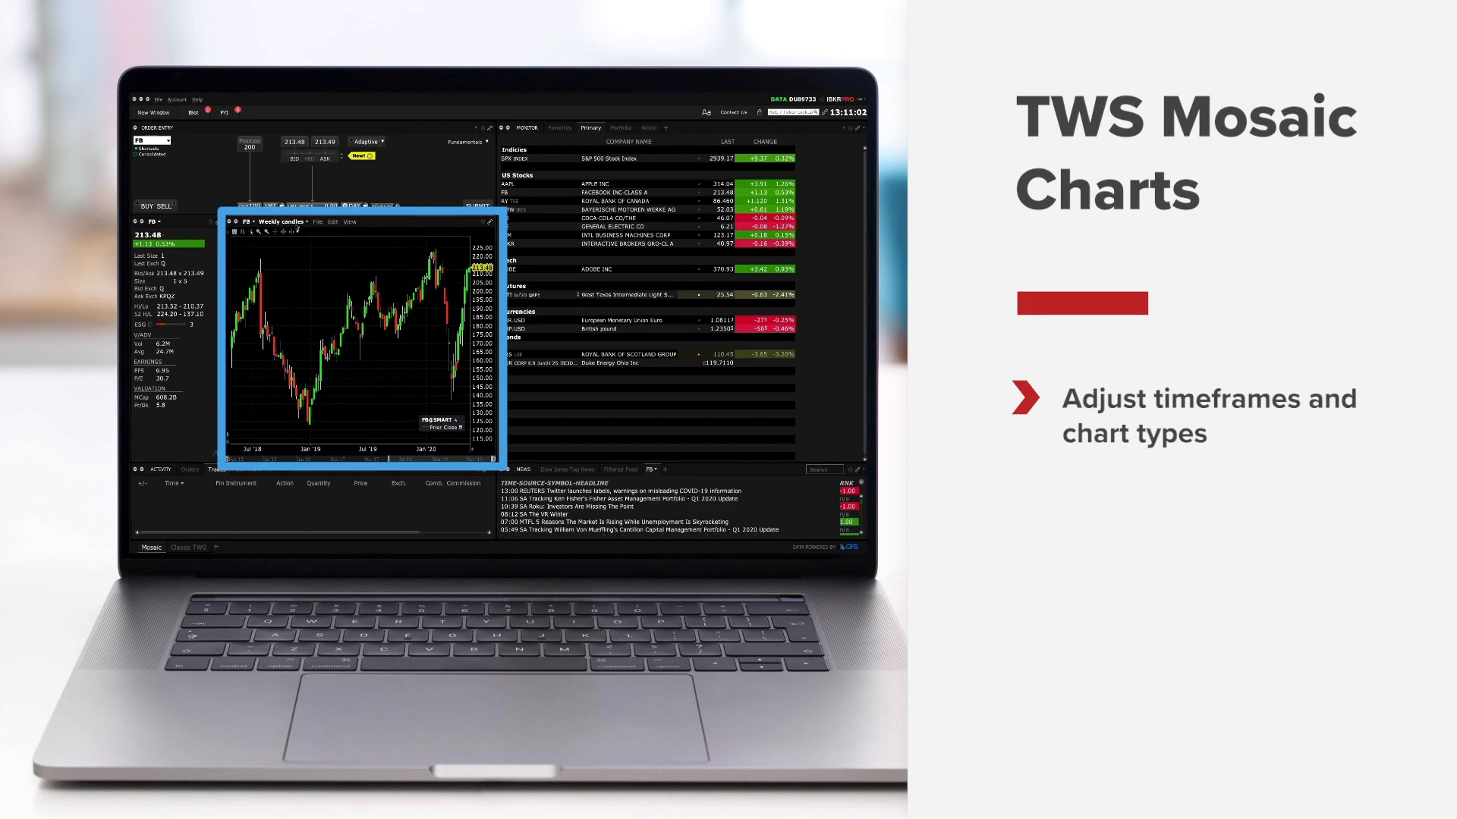
- Switch the FB chart from weekly to daily candle size
left_click(279, 221)
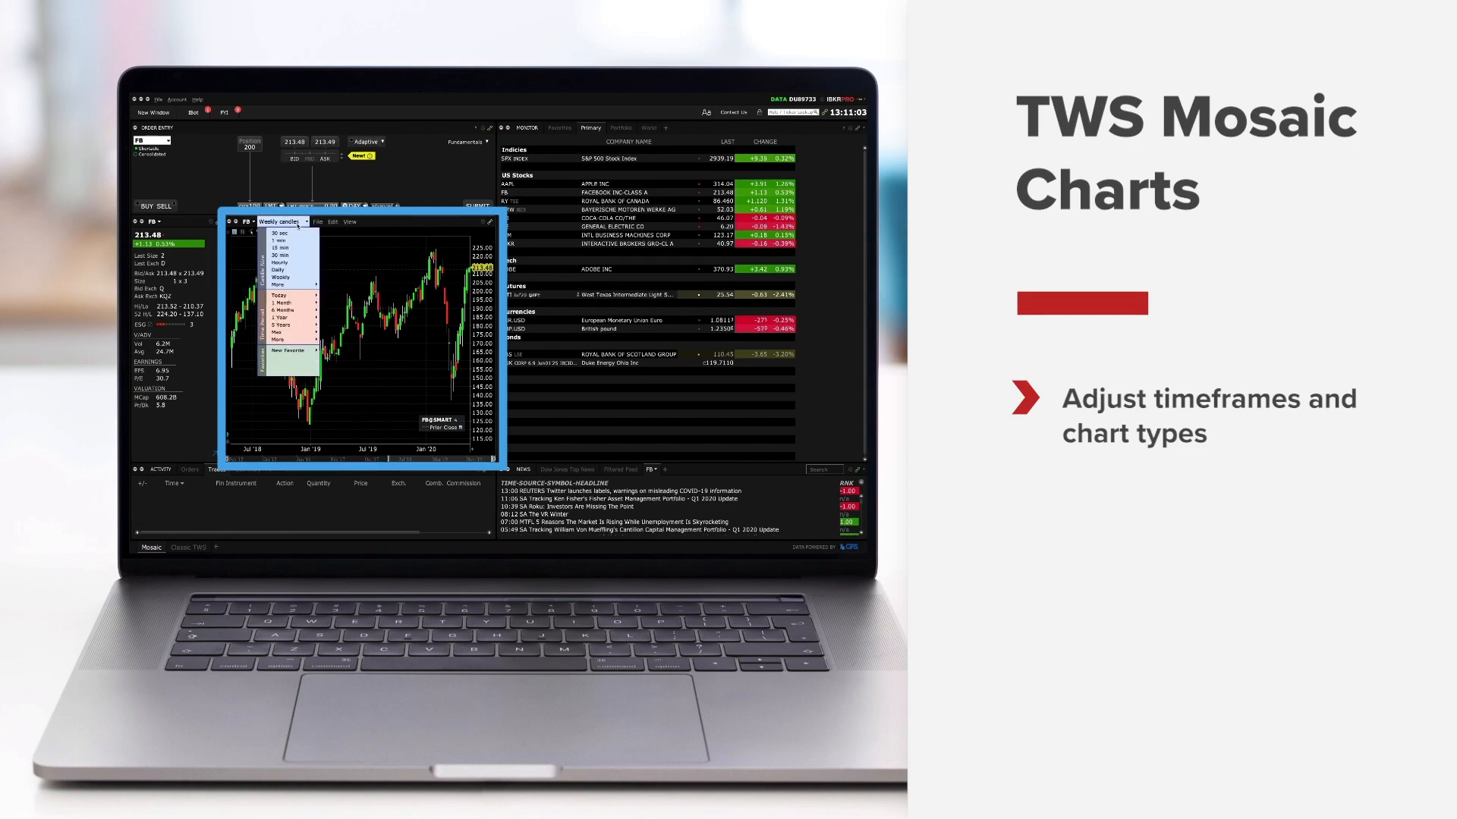
left_click(279, 264)
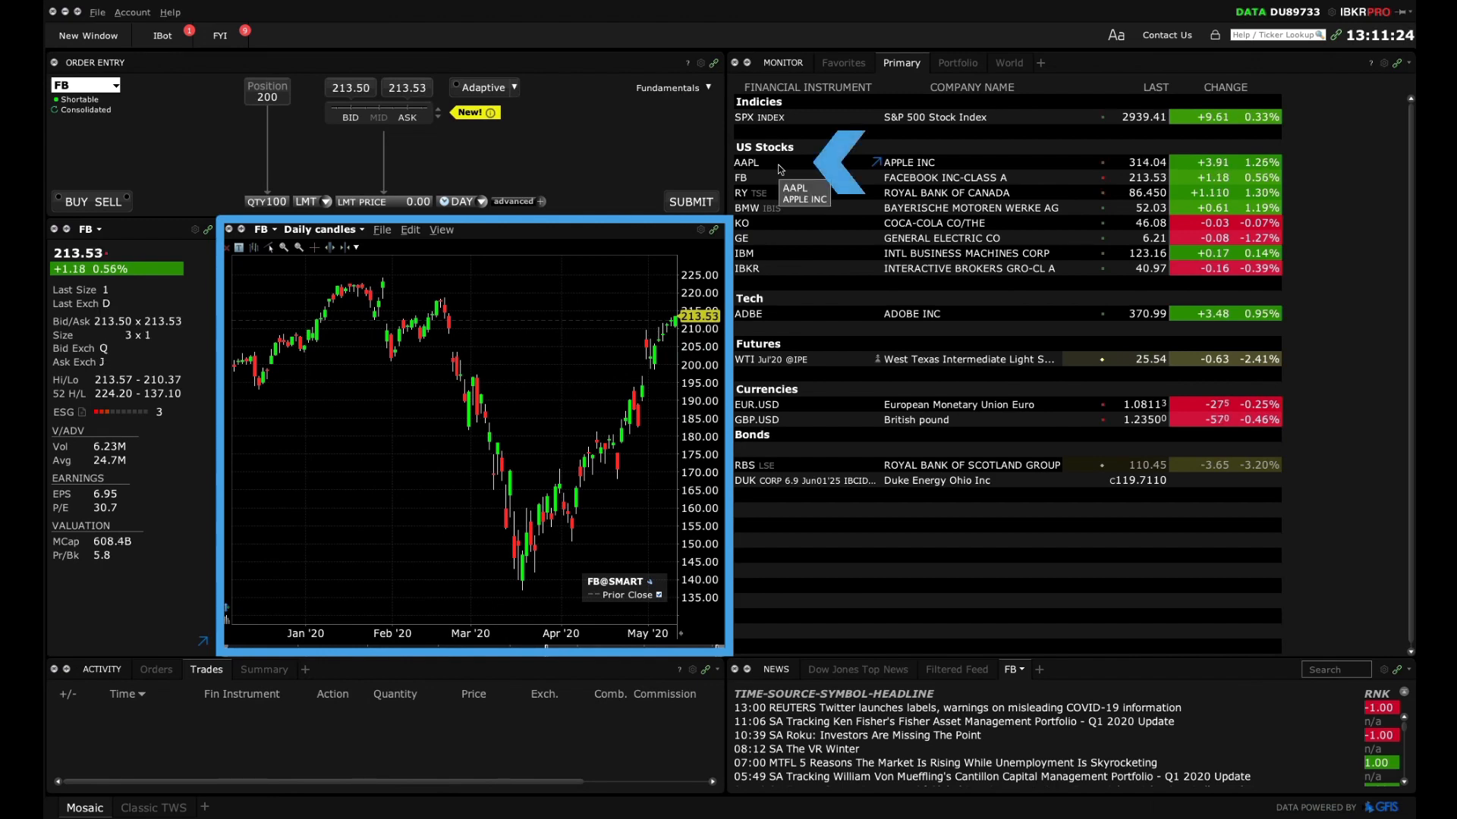
- Select AAPL in the Monitor so the linked chart loads Apple daily candles
left_click(745, 163)
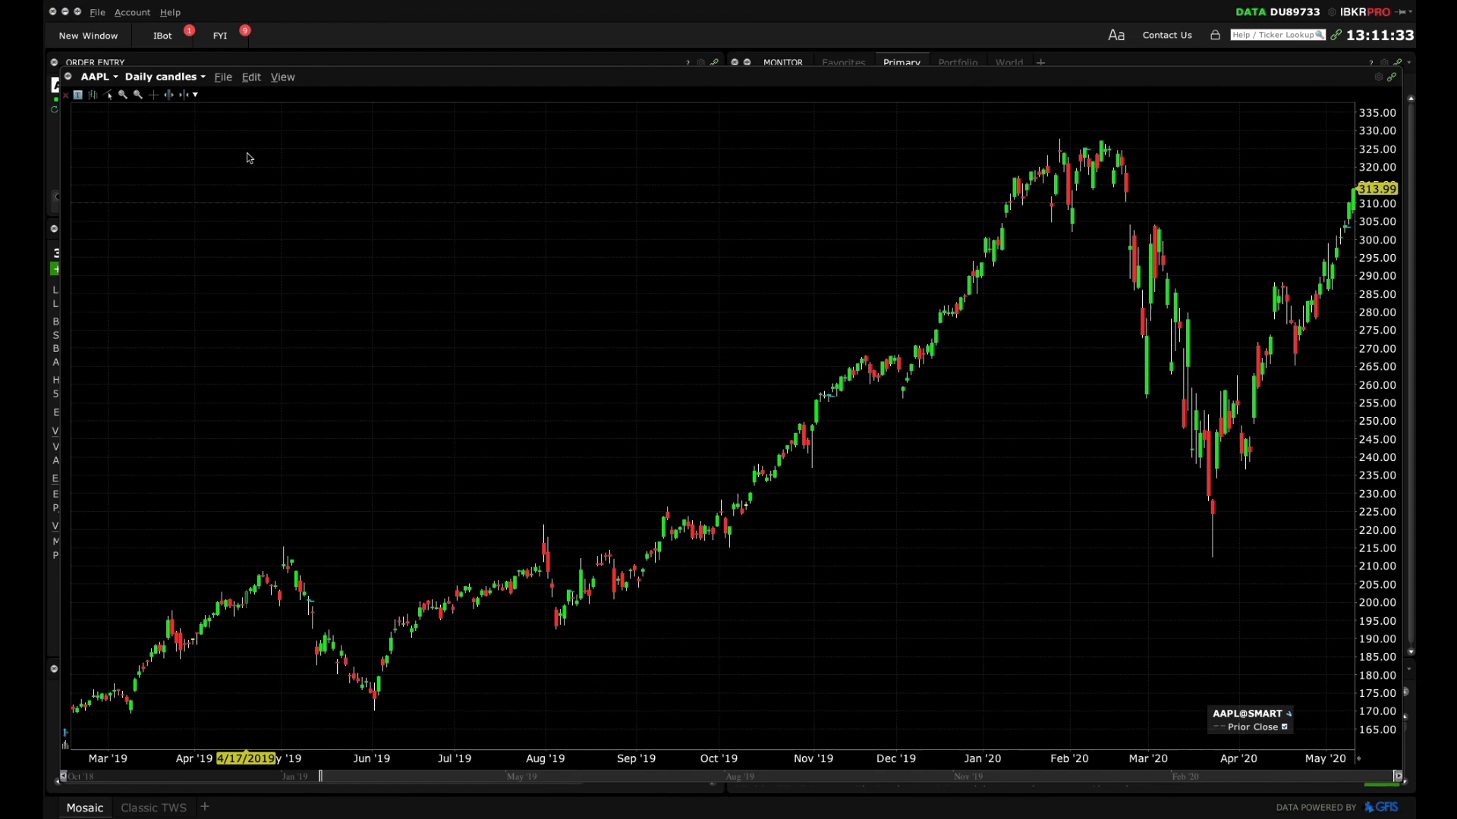
left_click(163, 75)
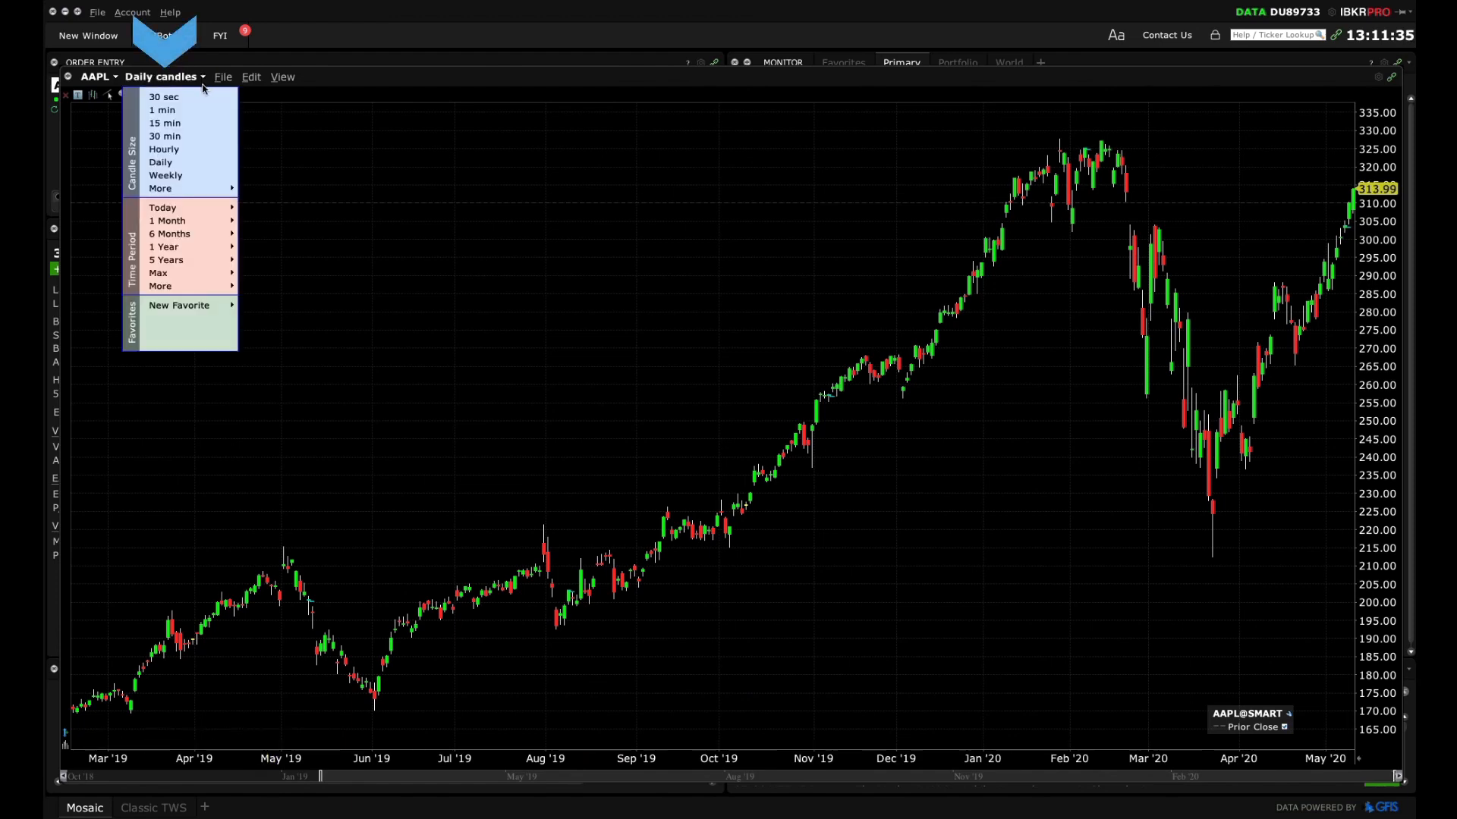
mouse_move(176, 162)
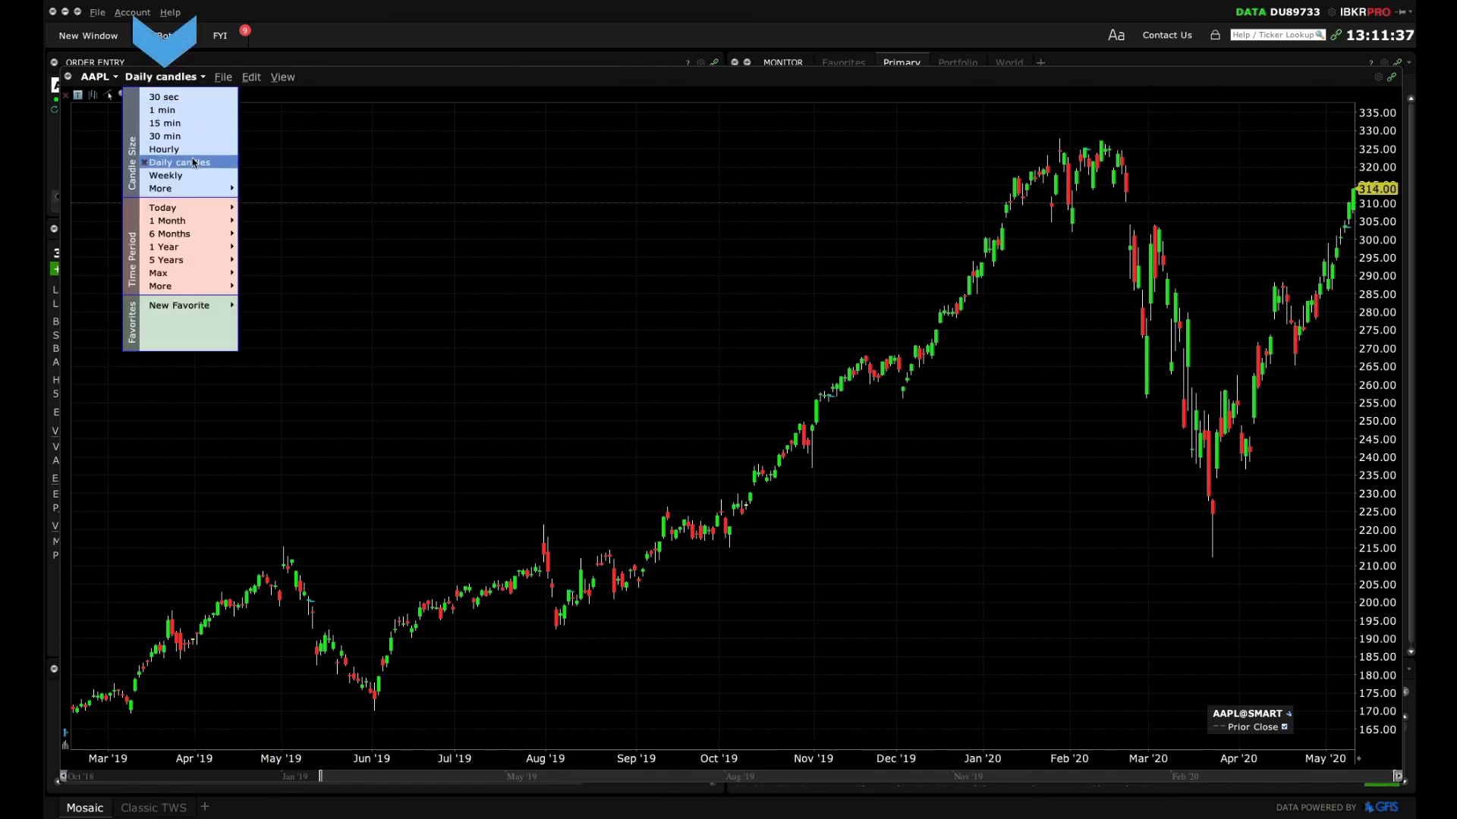
left_click(165, 174)
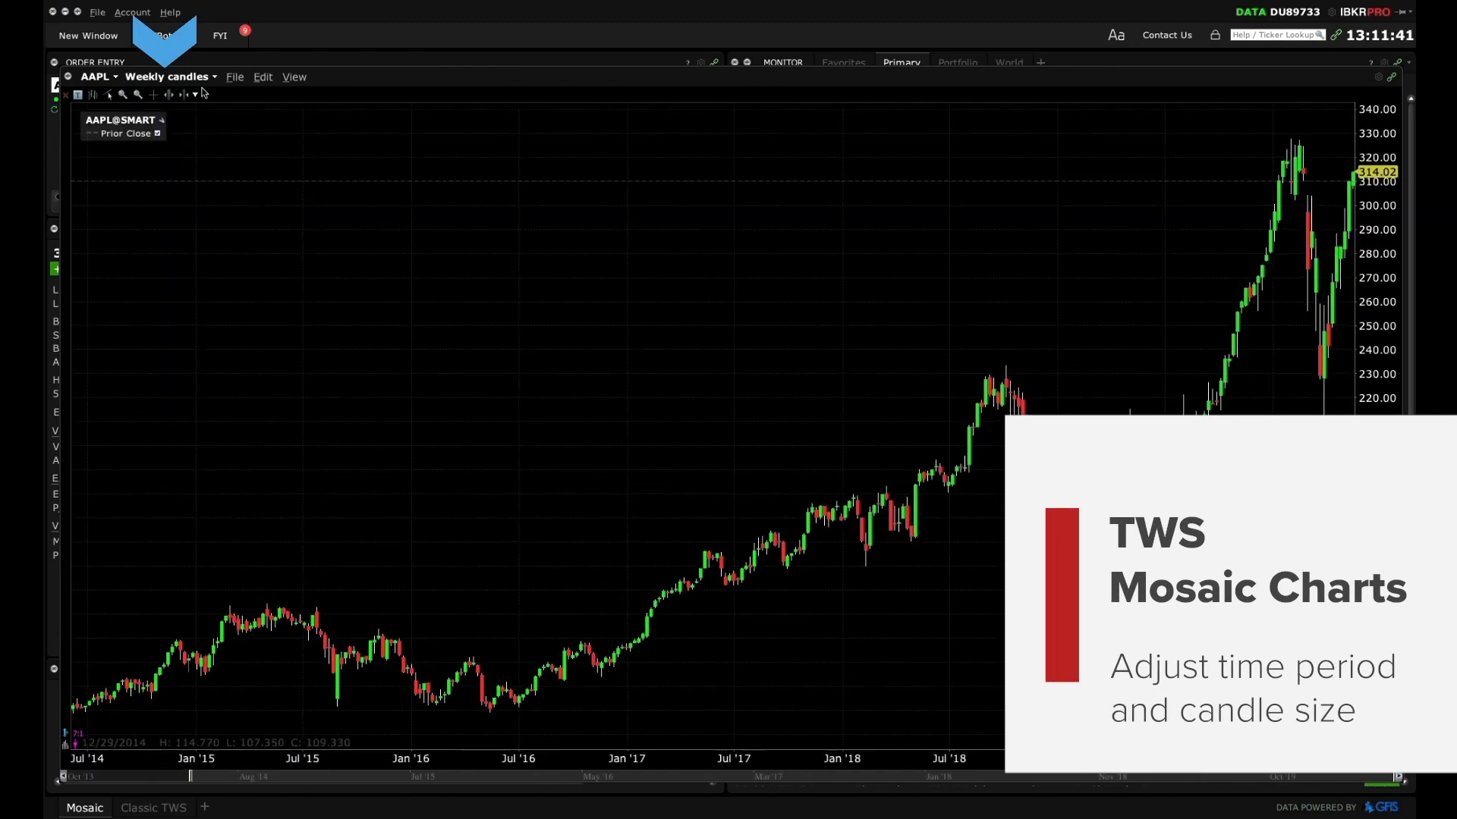
left_click(168, 76)
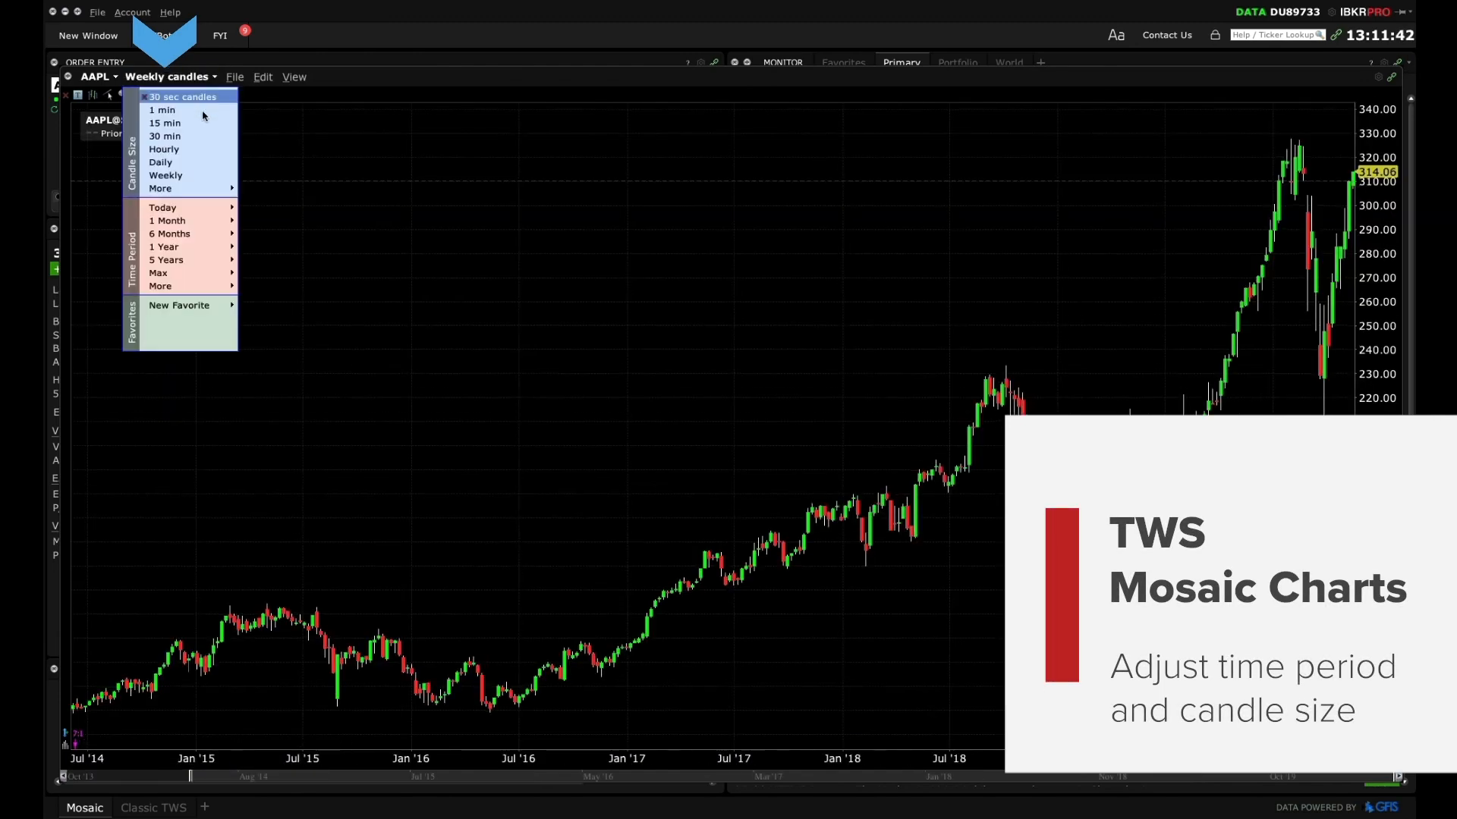
left_click(163, 148)
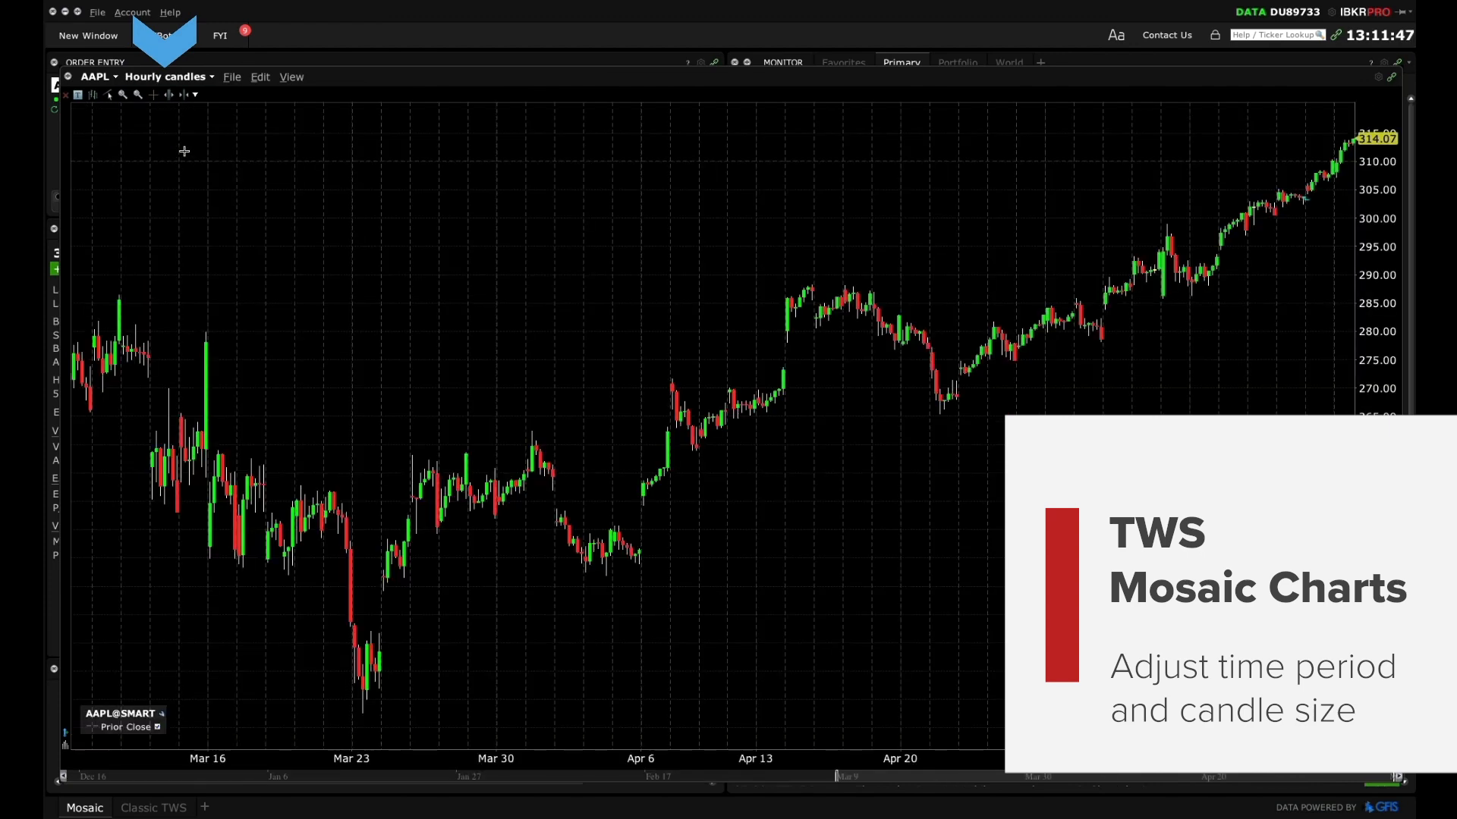
left_click(165, 75)
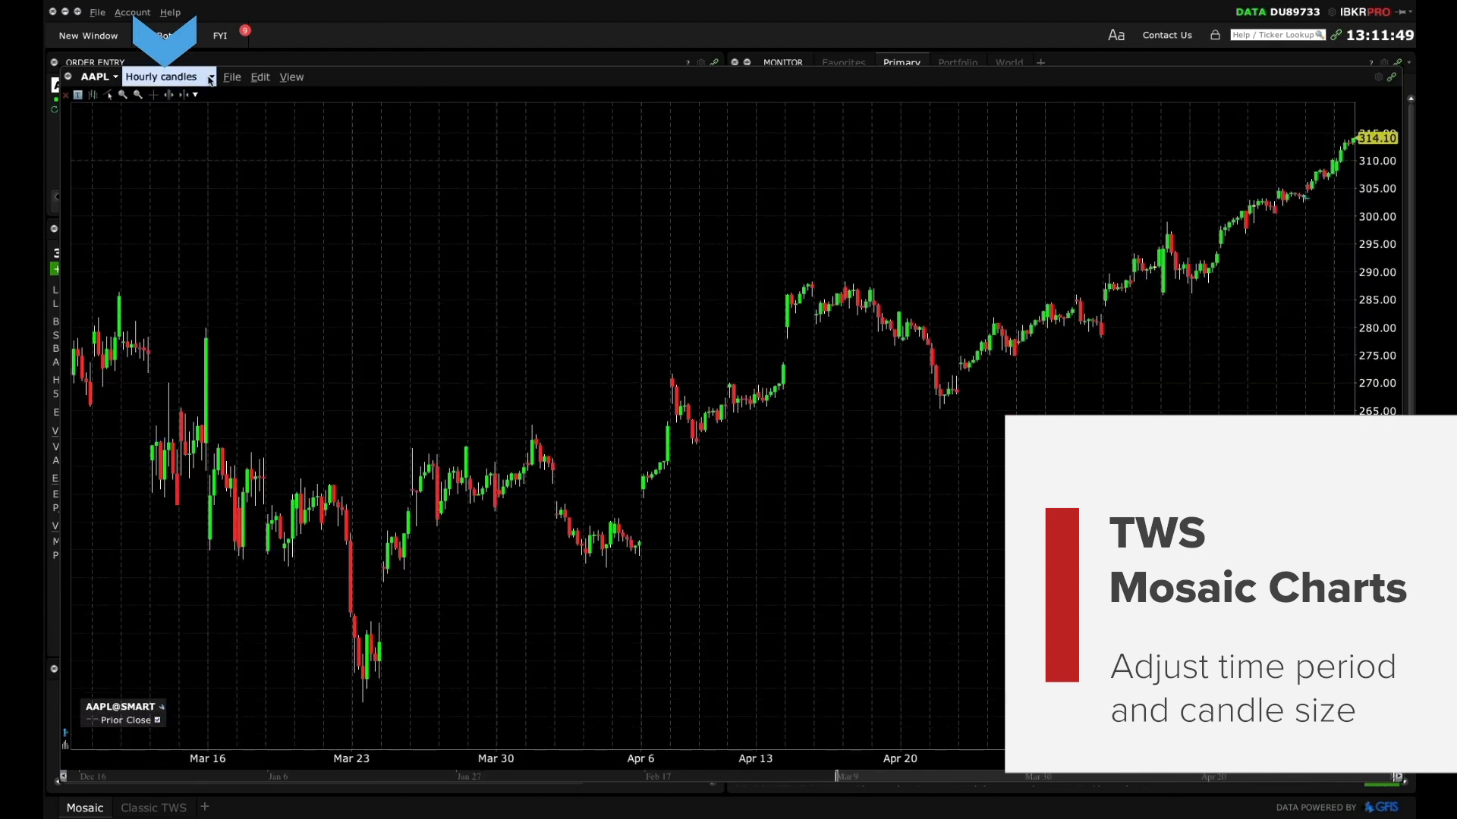
left_click(167, 76)
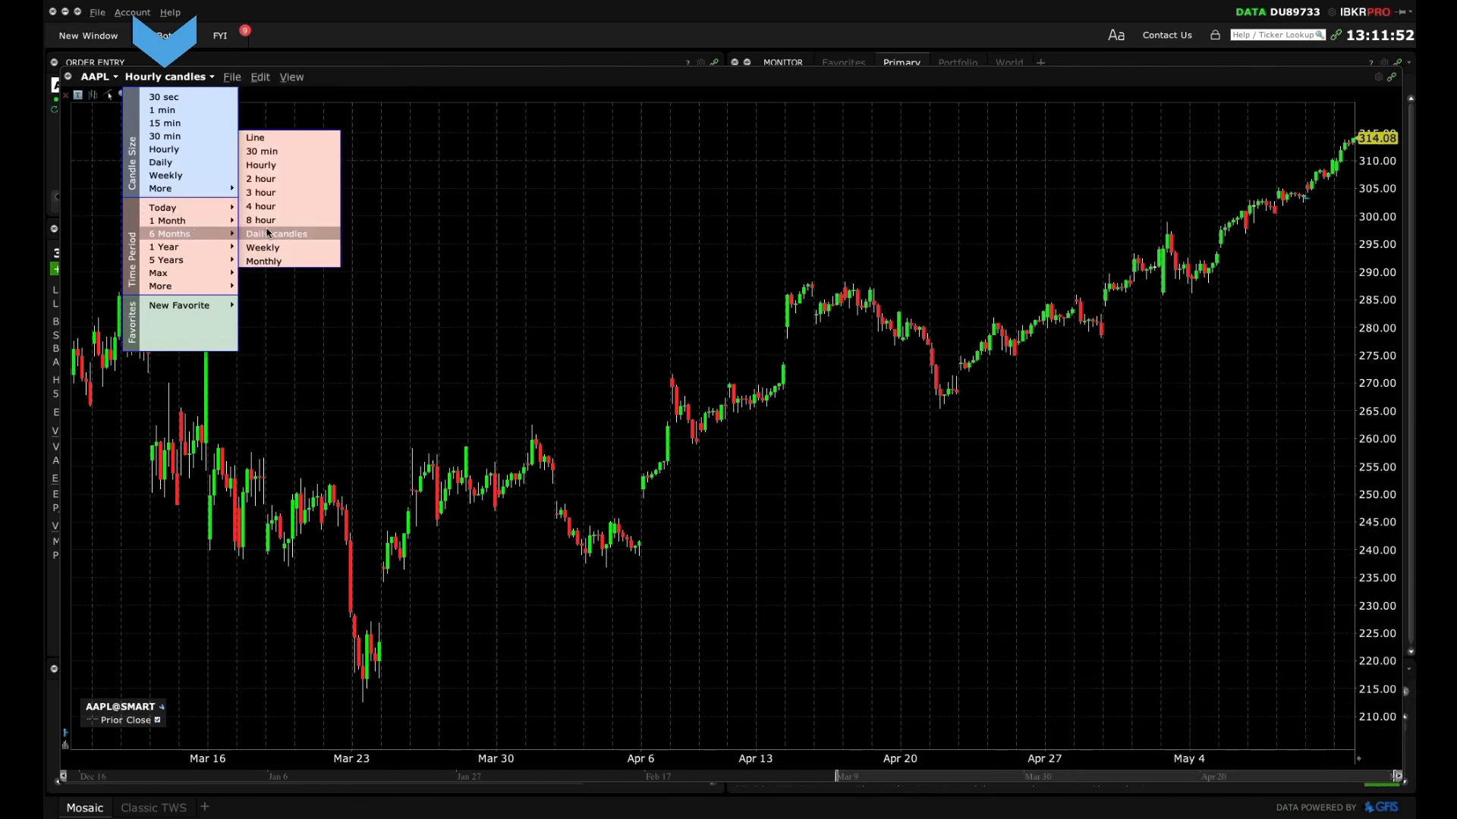
left_click(262, 248)
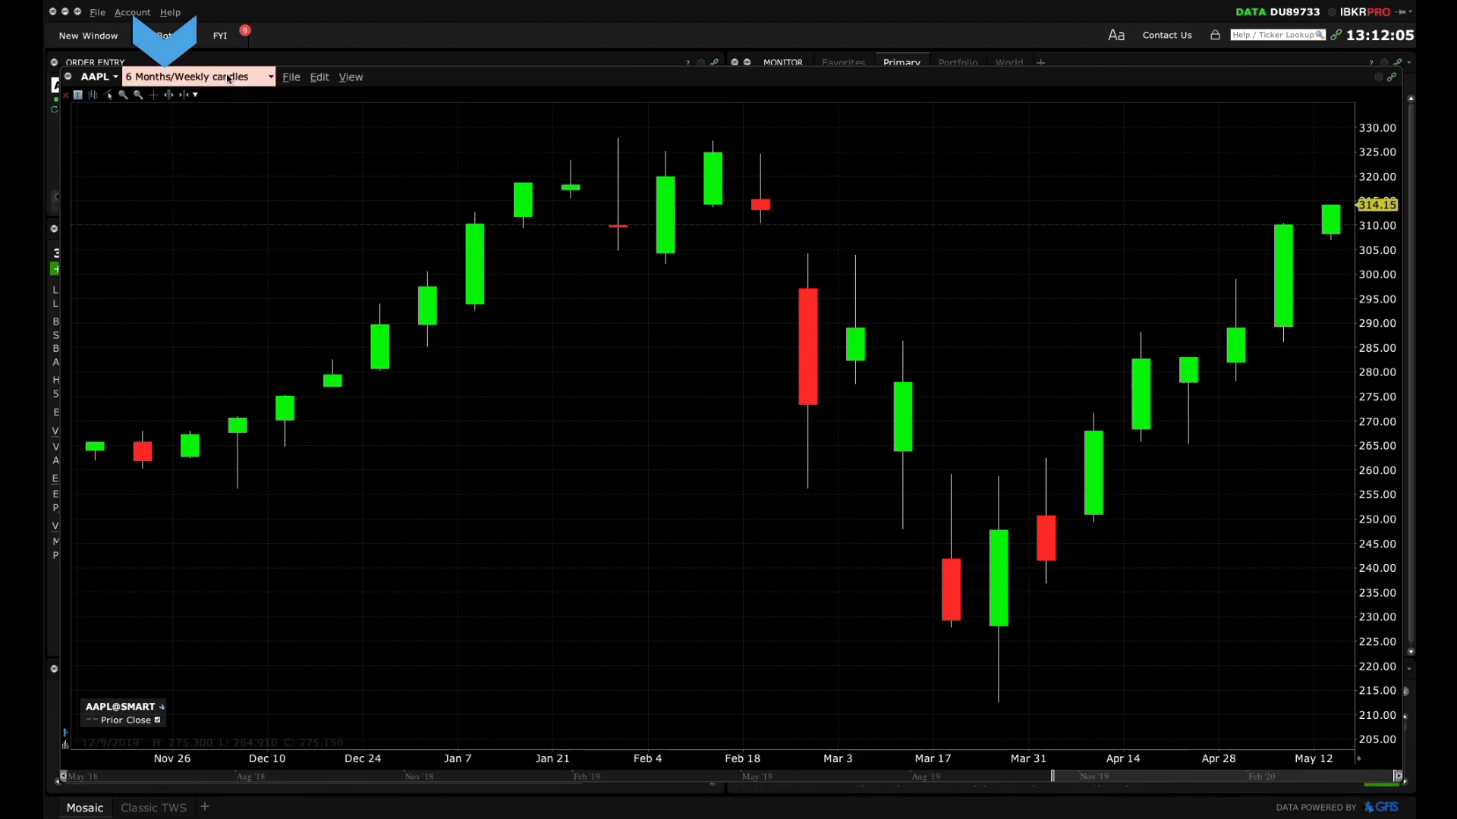
left_click(197, 76)
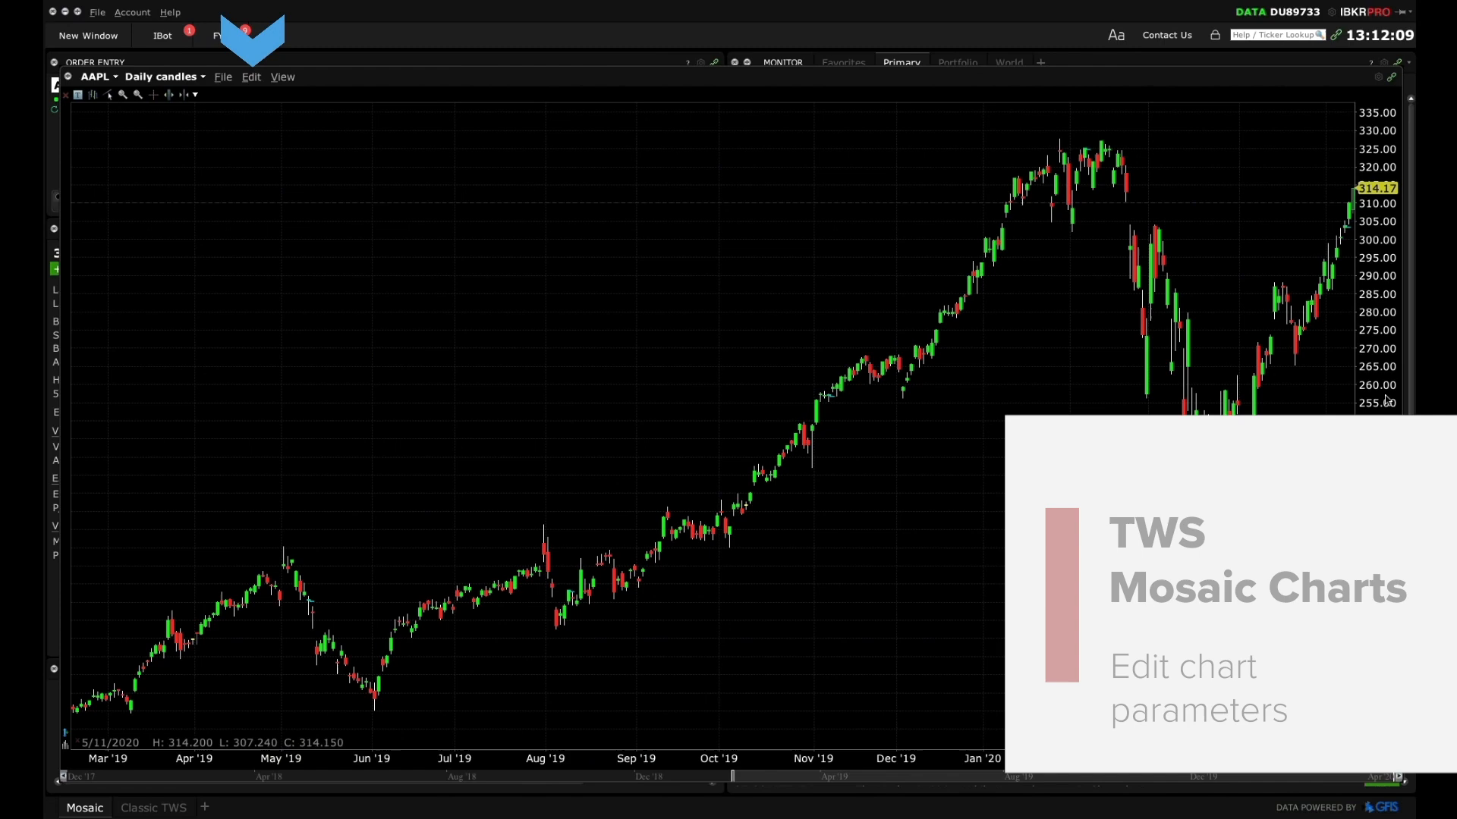
- In Chart Parameters keep Candlestick bars, enable Volume under Additional Data, and apply
left_click(250, 76)
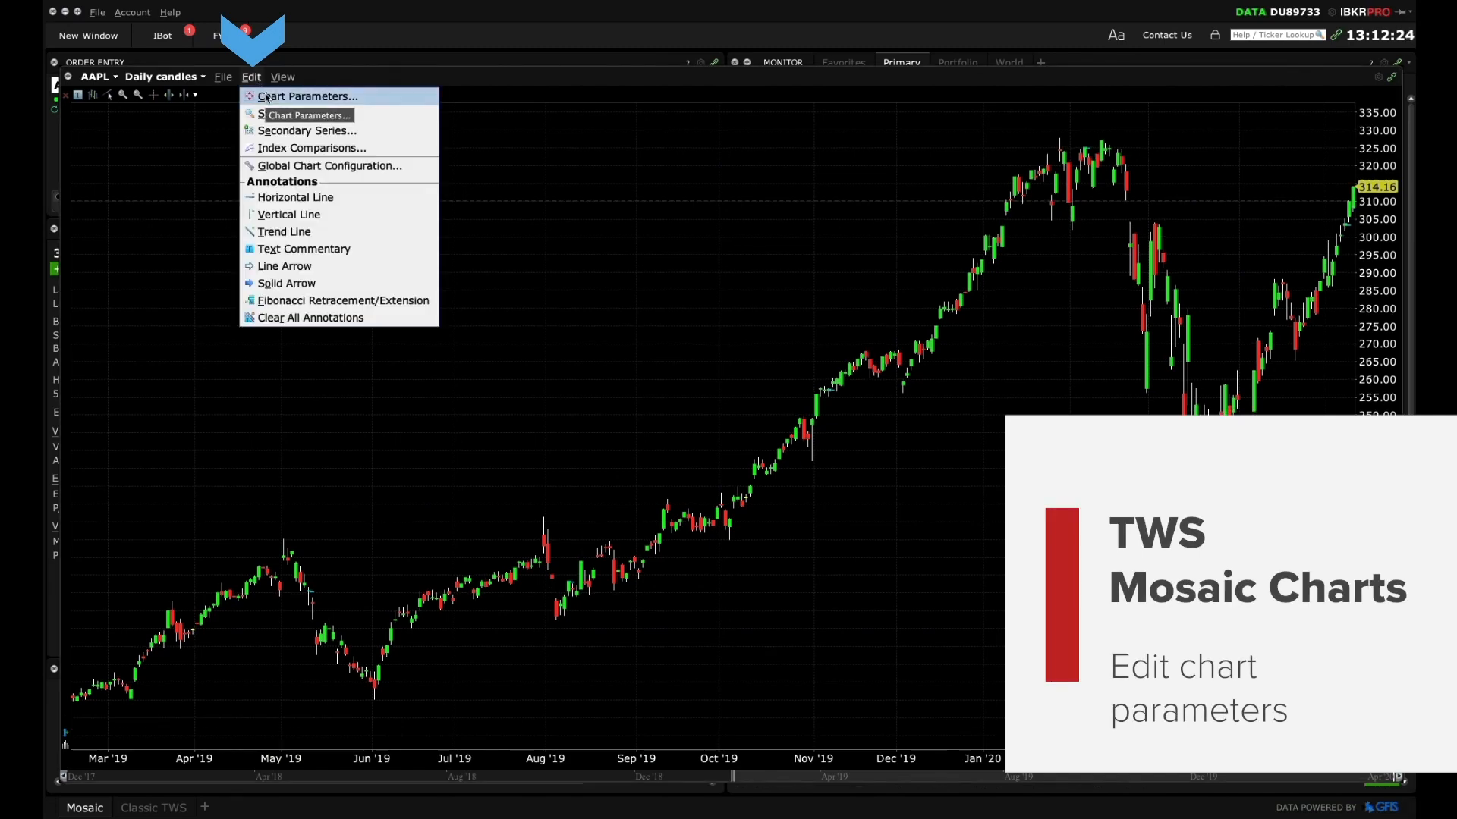
left_click(308, 96)
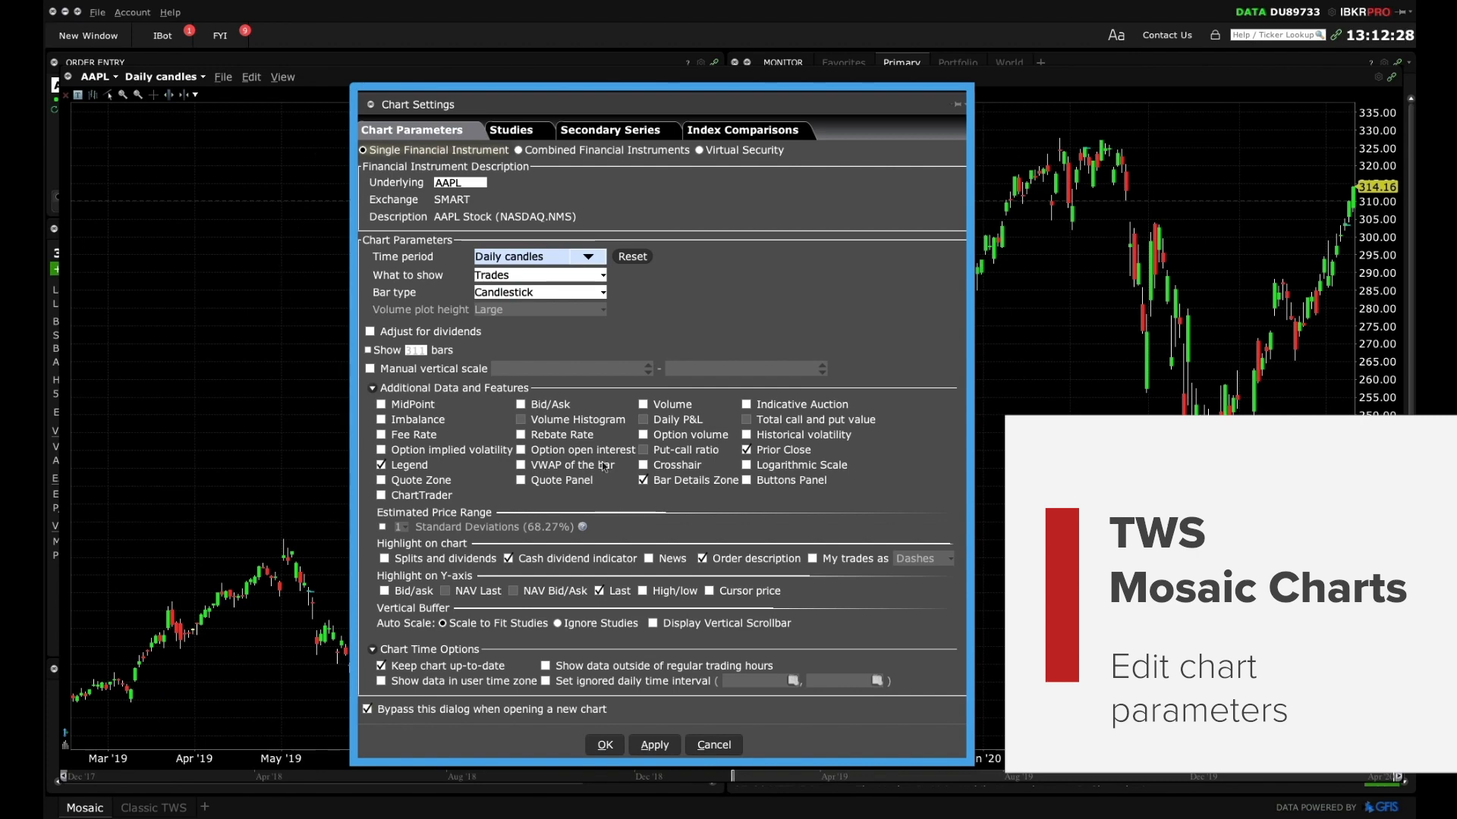
mouse_move(991, 510)
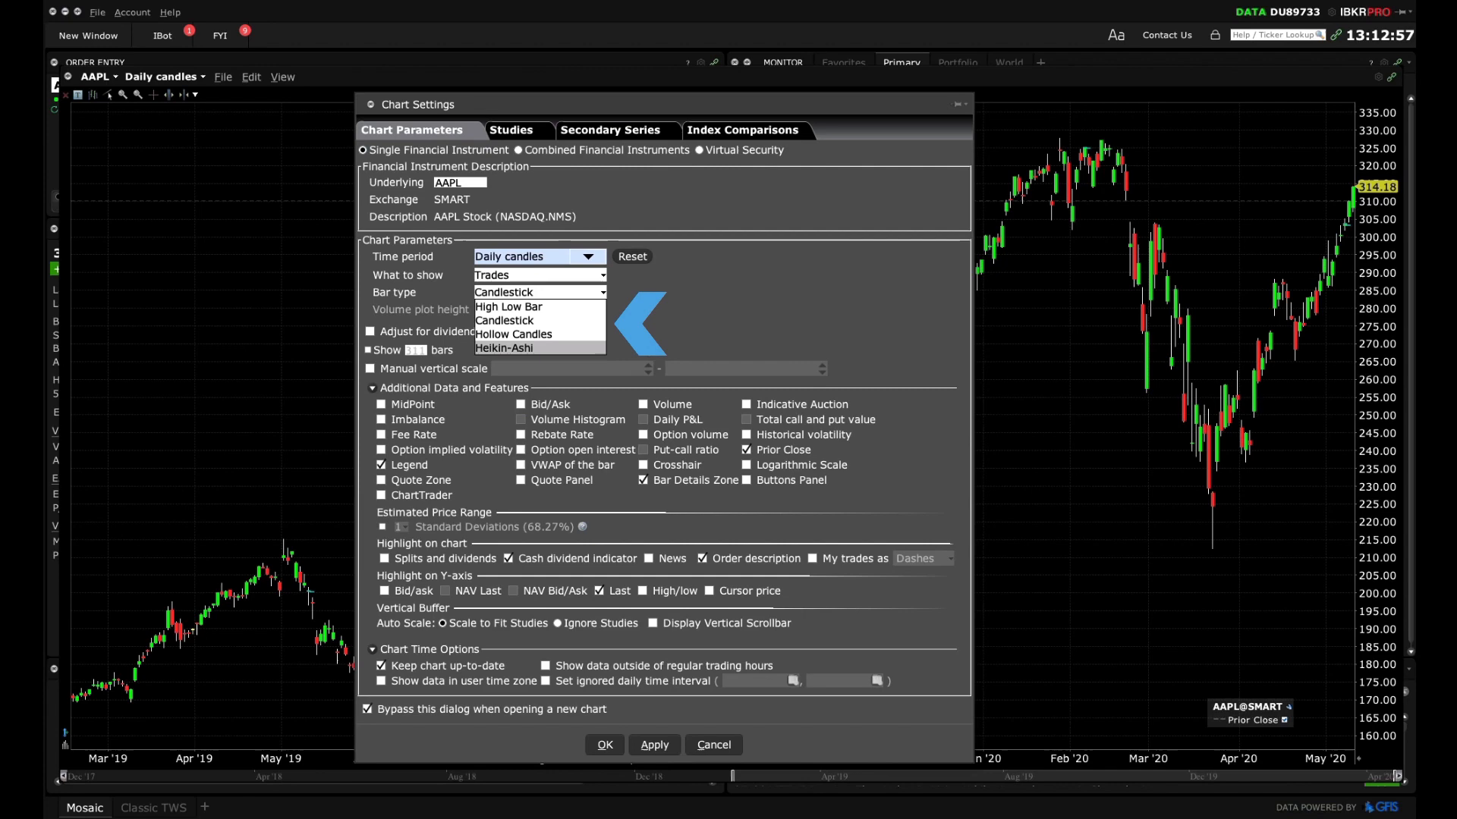
left_click(504, 321)
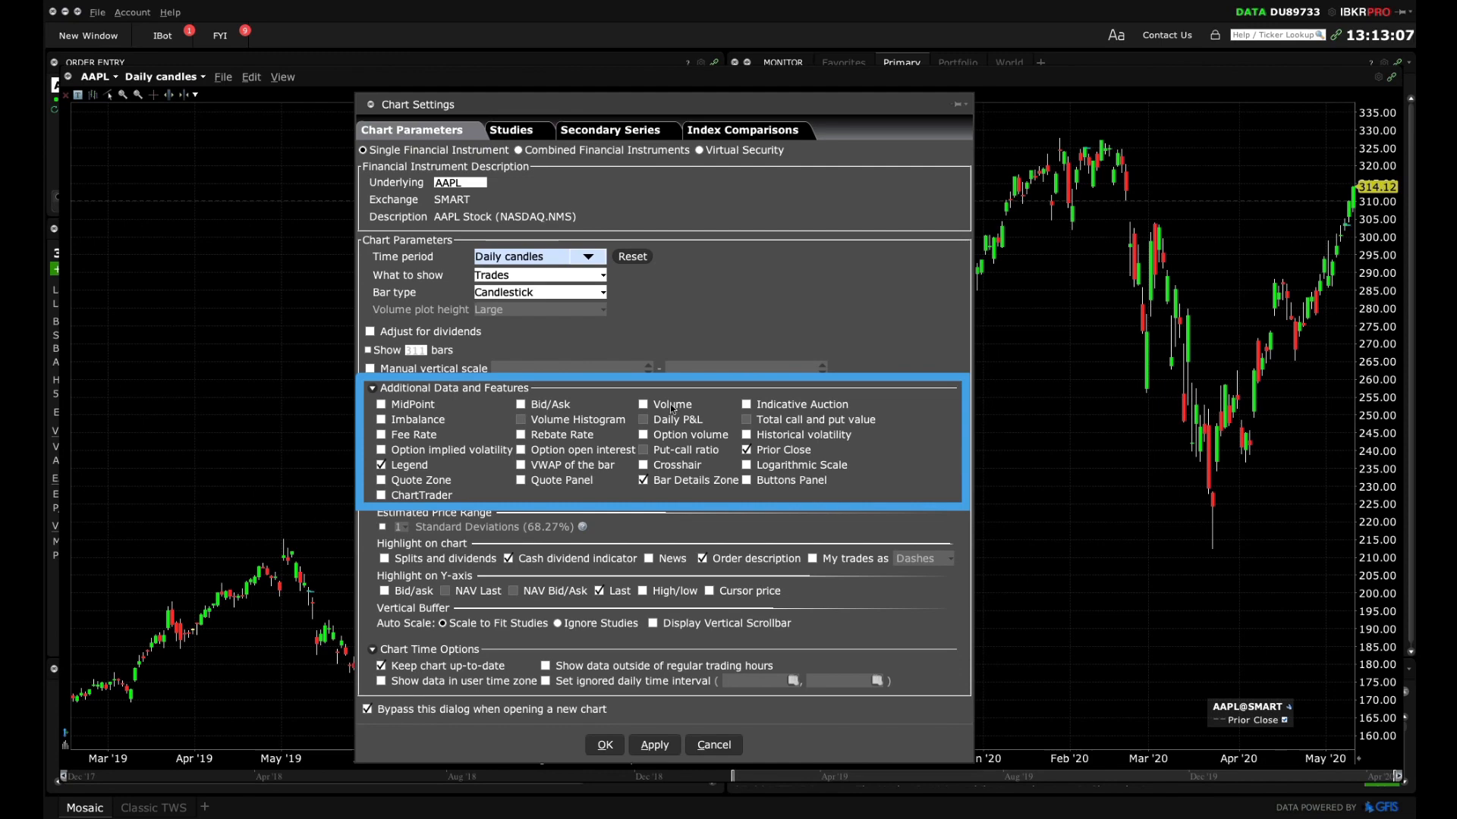
left_click(642, 404)
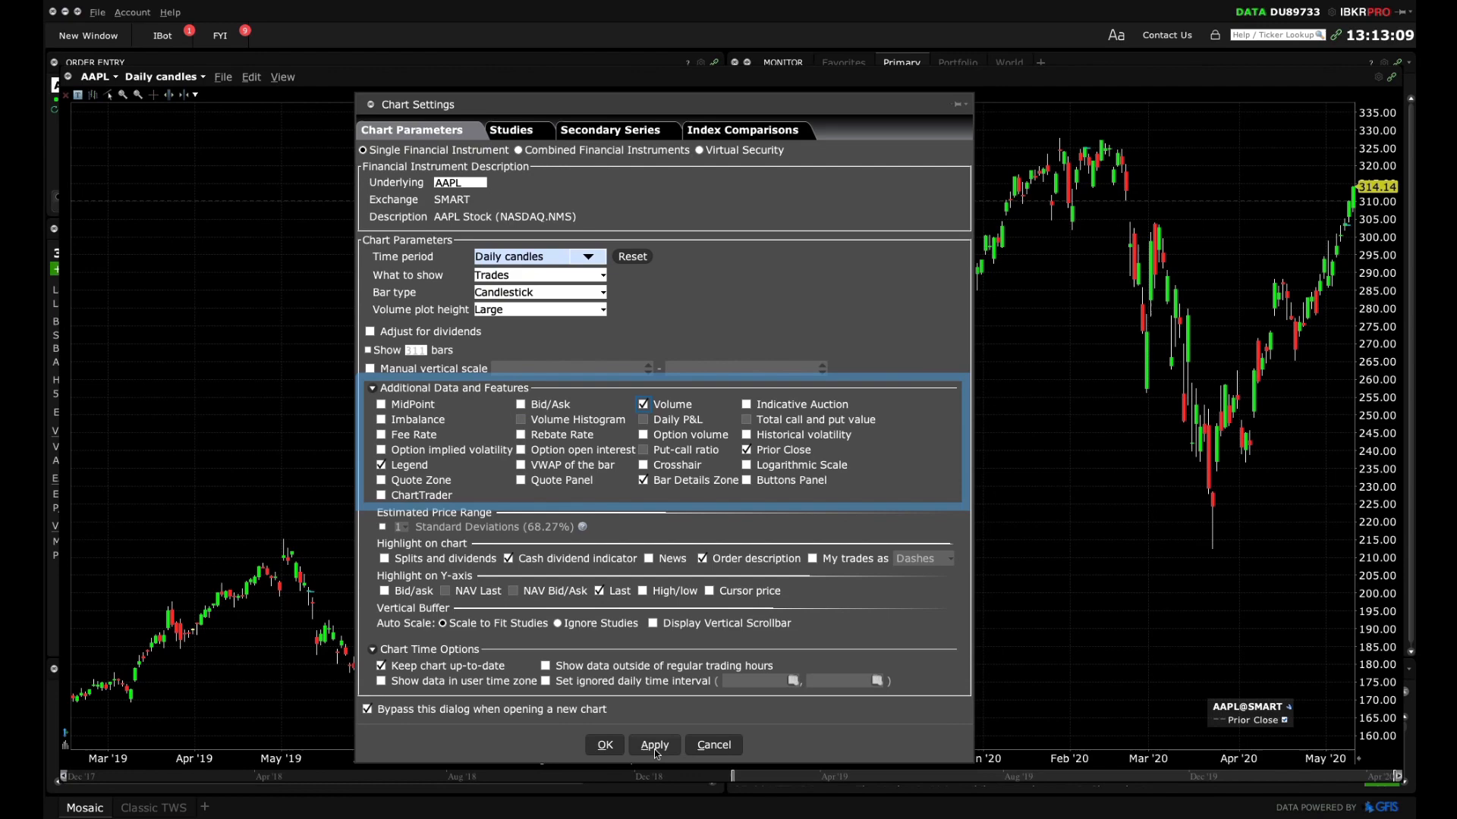
left_click(606, 744)
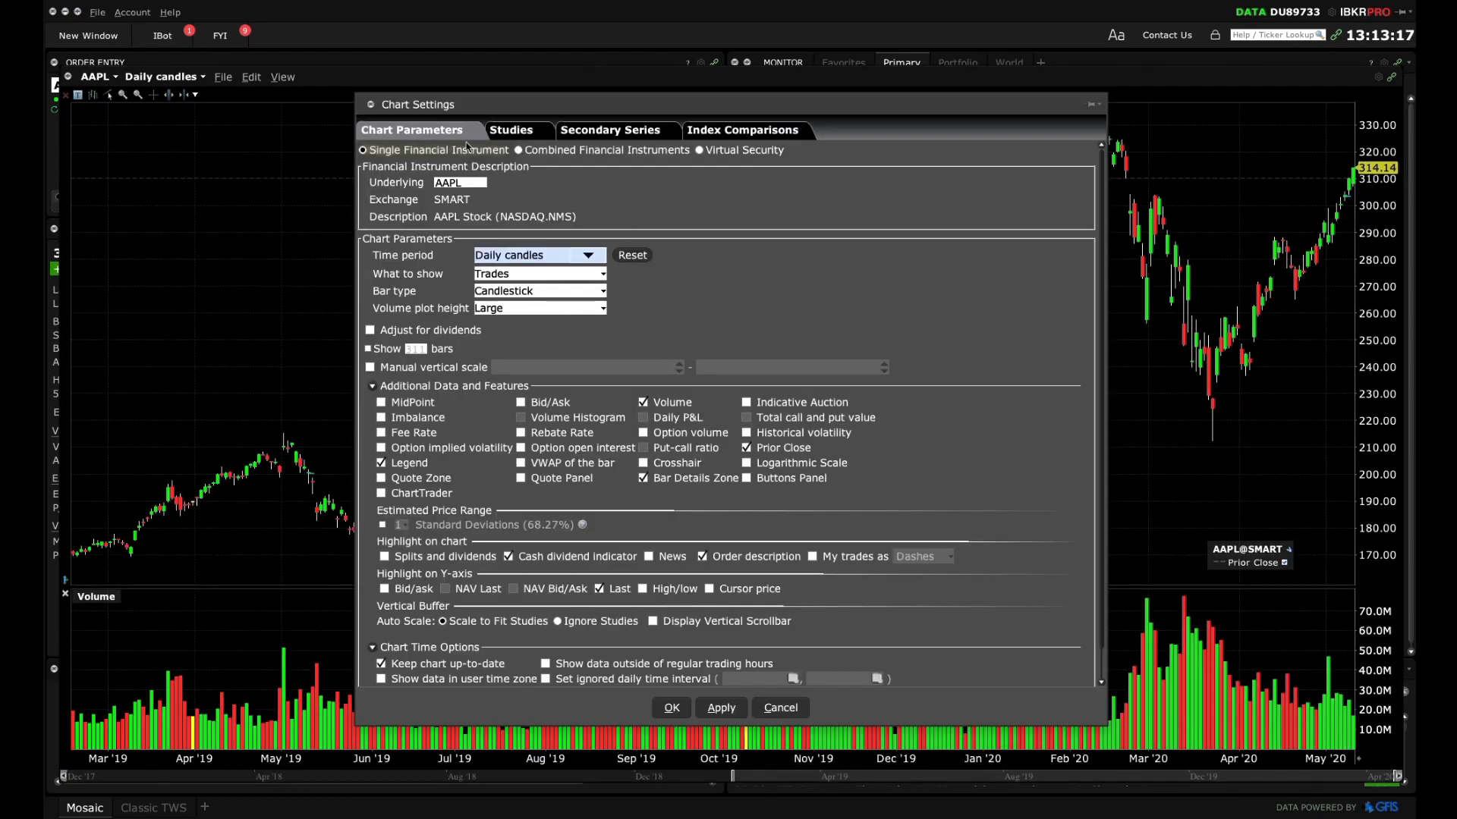
- From Momentum Studies add the Relative Strength Ind (RSI 9) study and confirm the settings
left_click(510, 129)
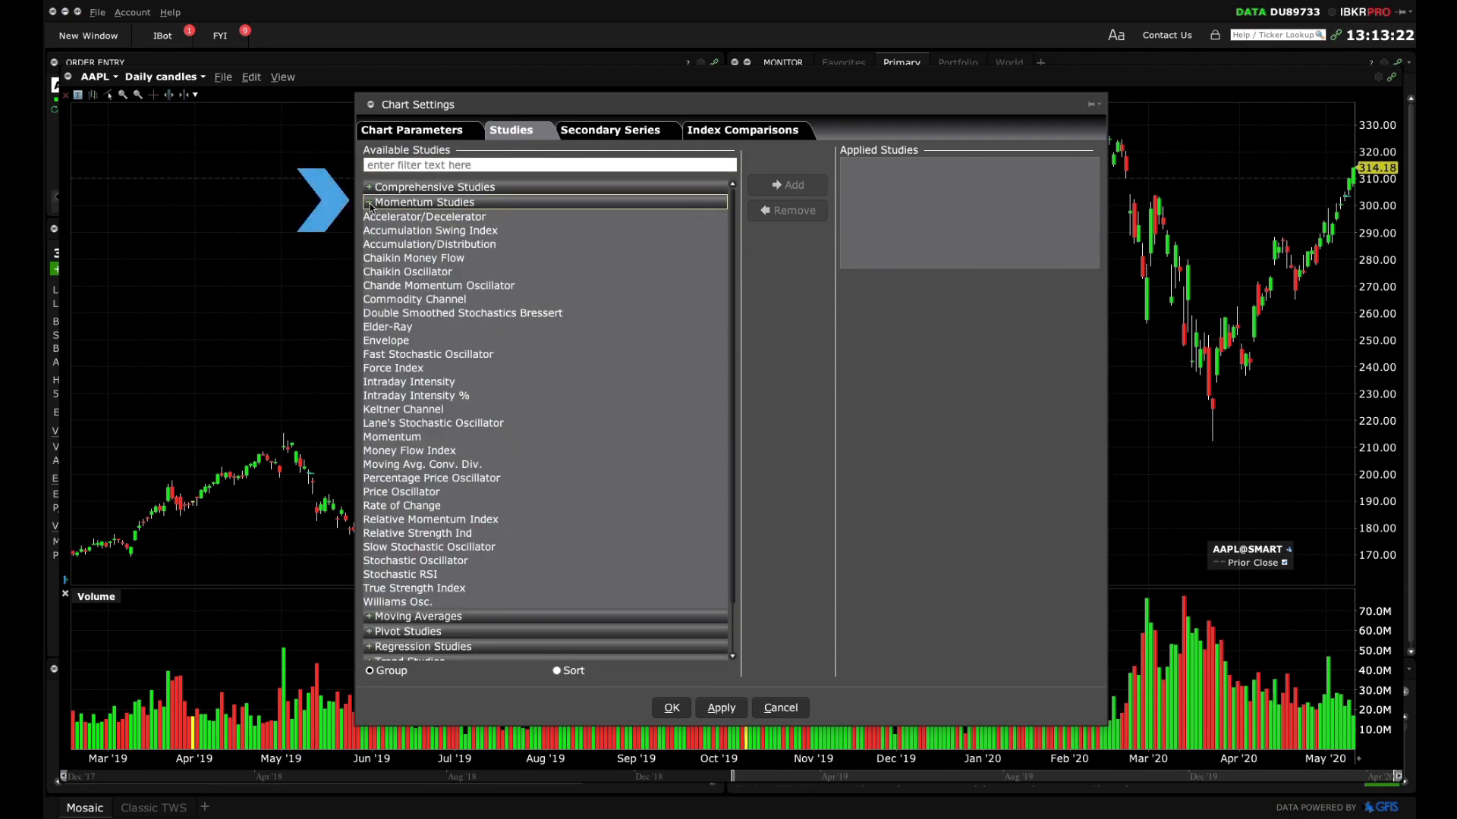
left_click(367, 202)
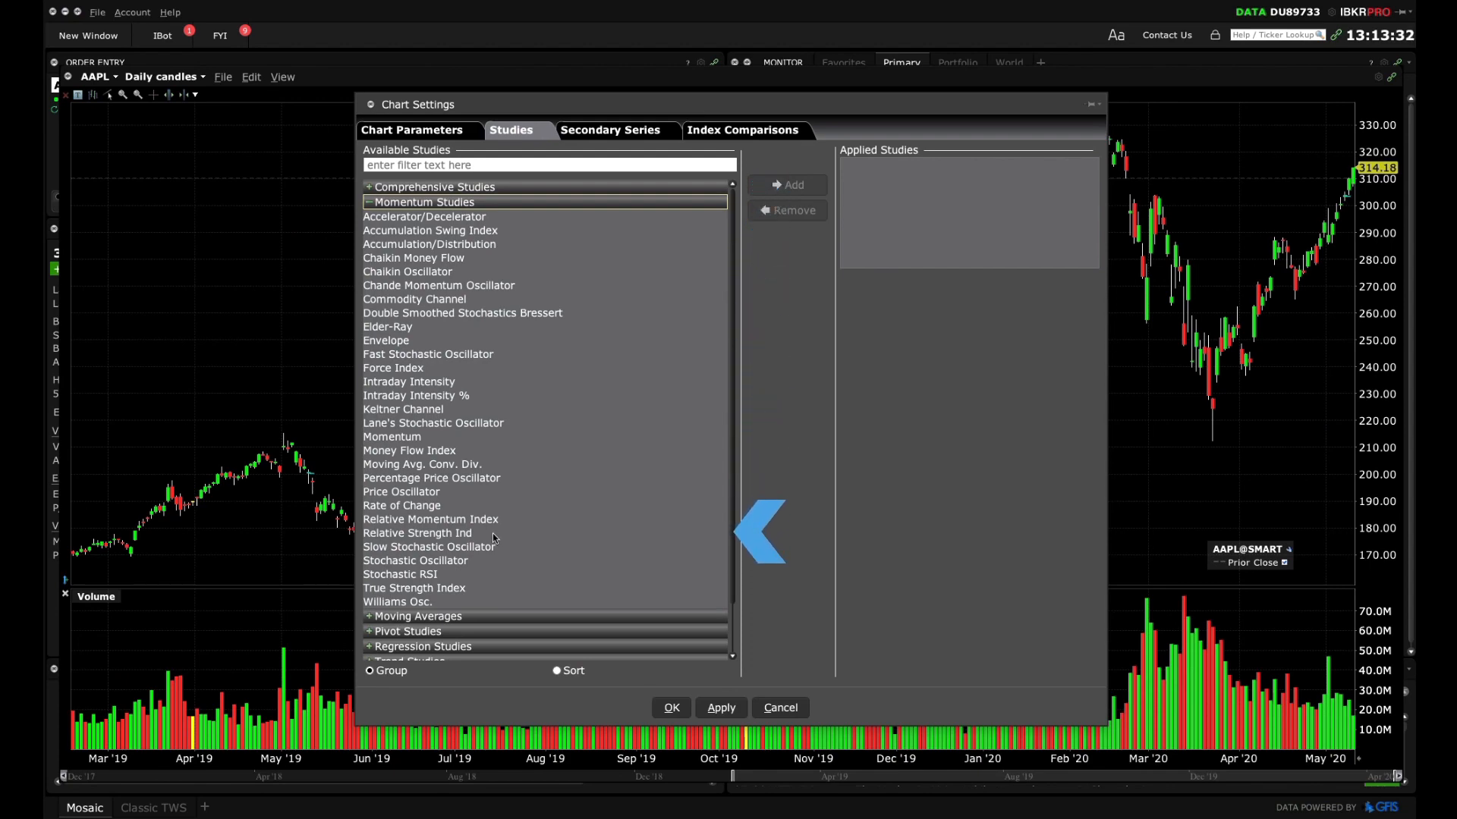
left_click(418, 532)
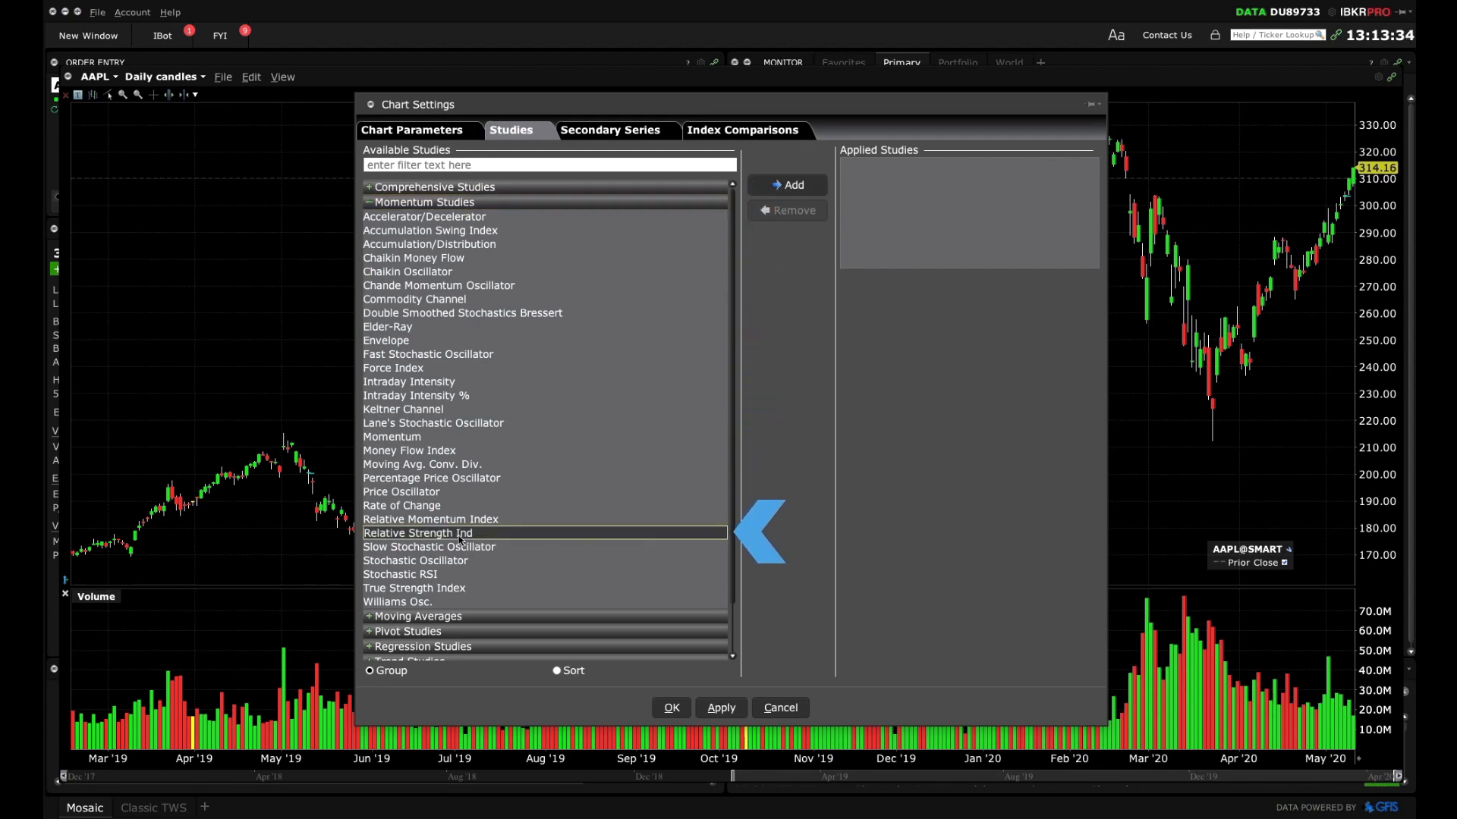
left_click(787, 185)
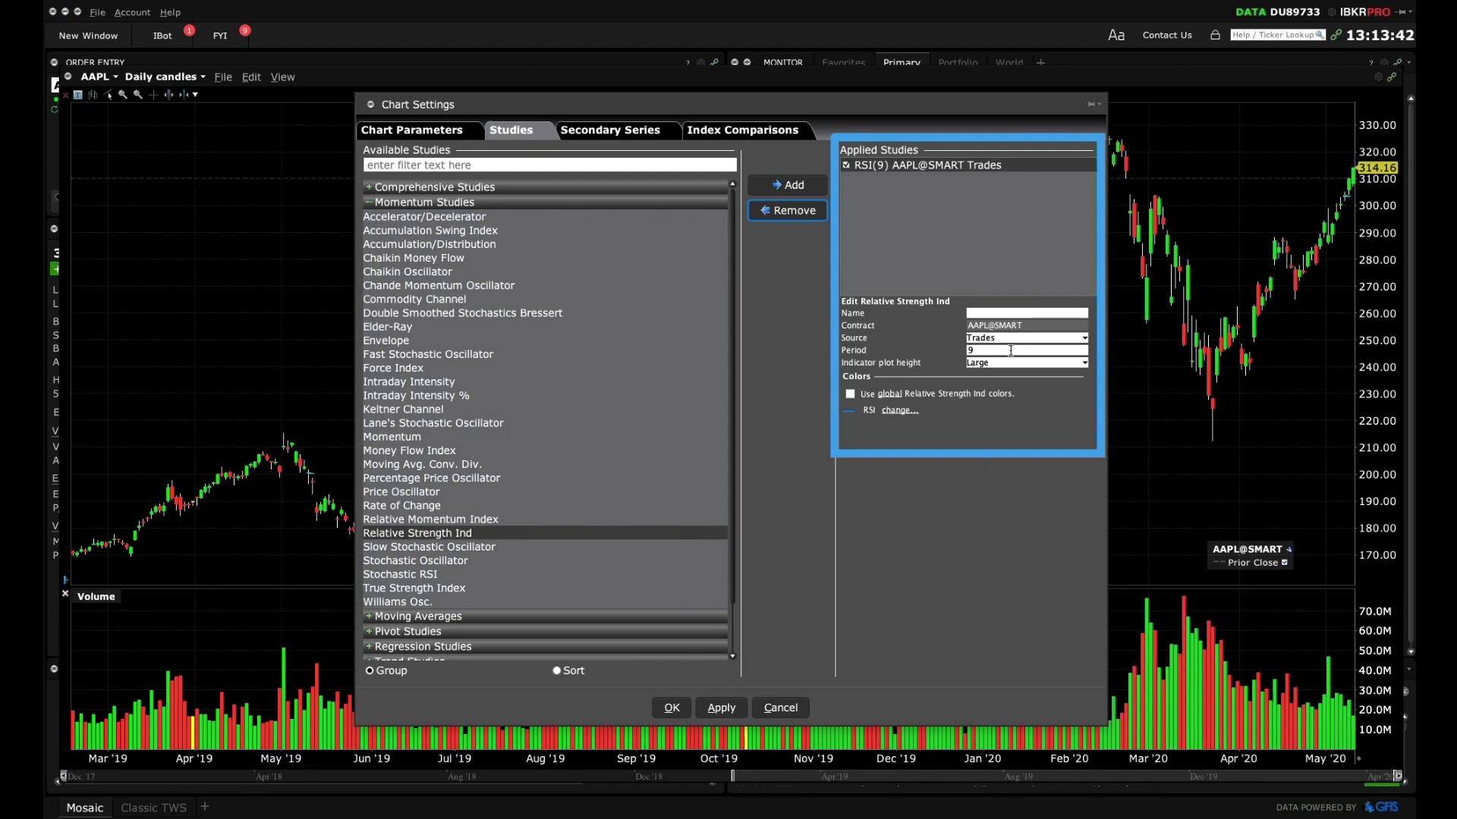
left_click(720, 707)
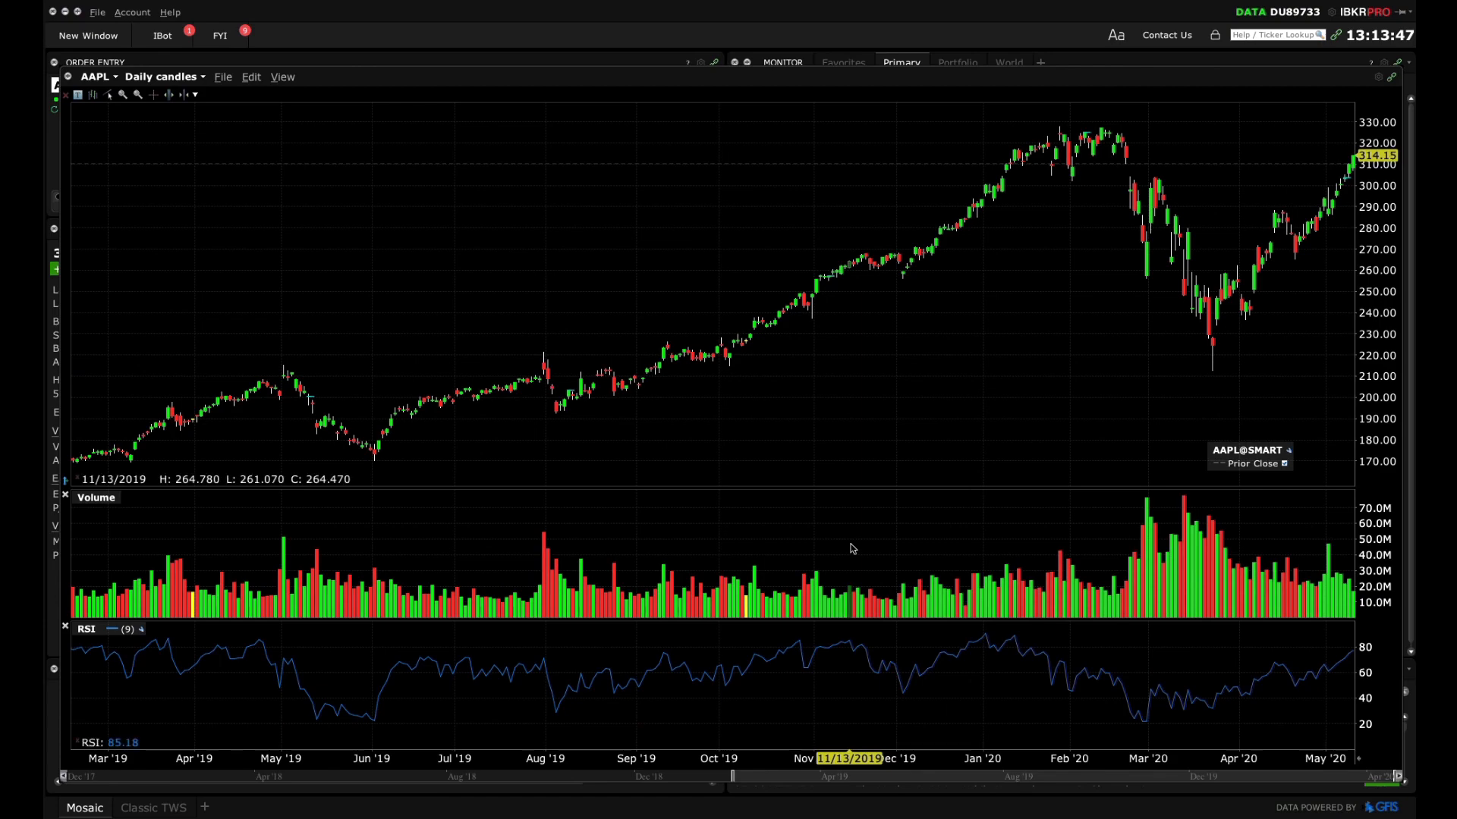
mouse_move(789, 493)
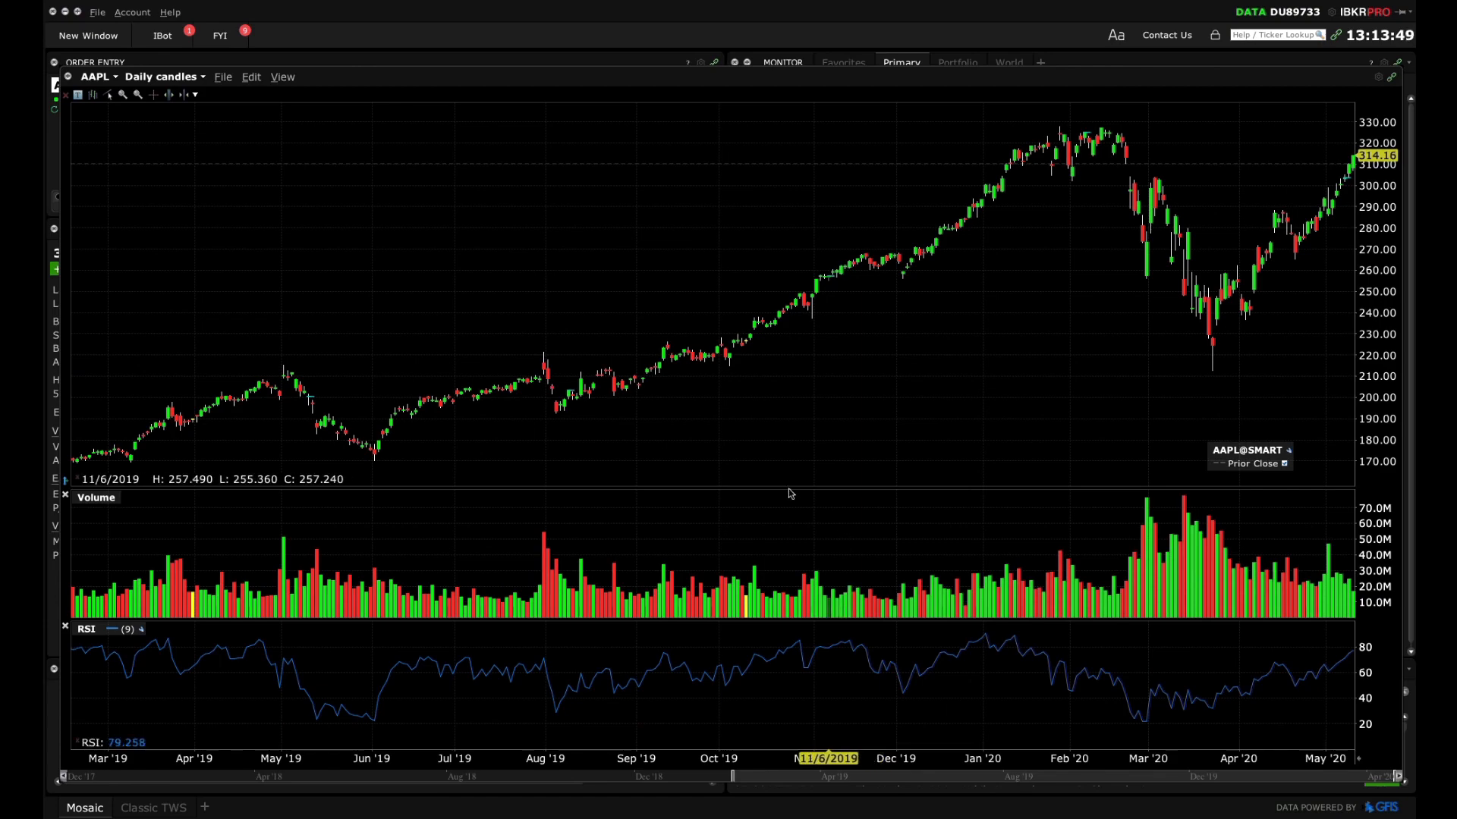
- Add FB Stock (SMART) as a secondary series on the AAPL chart and apply it
left_click(250, 76)
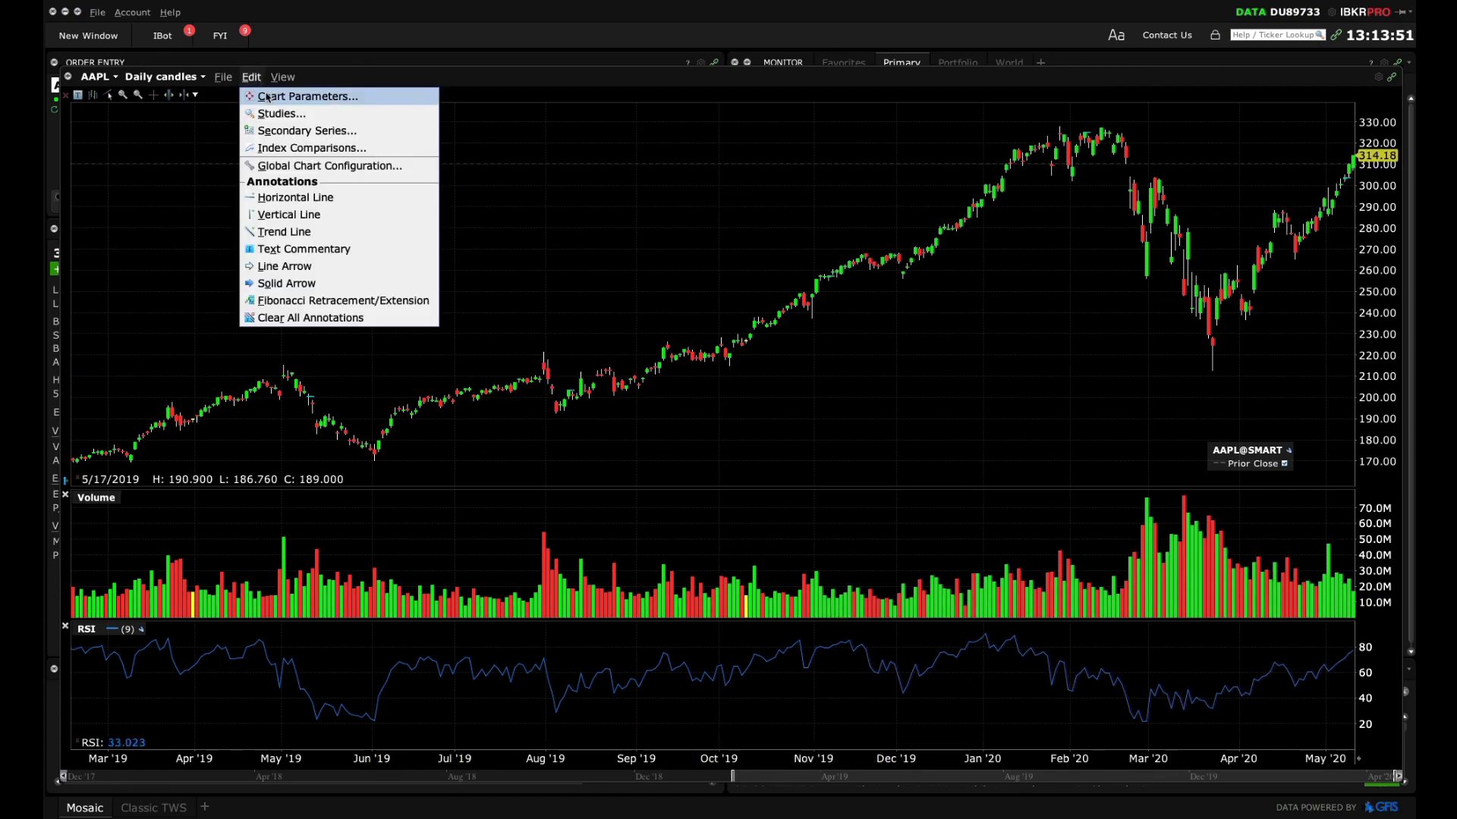
left_click(306, 130)
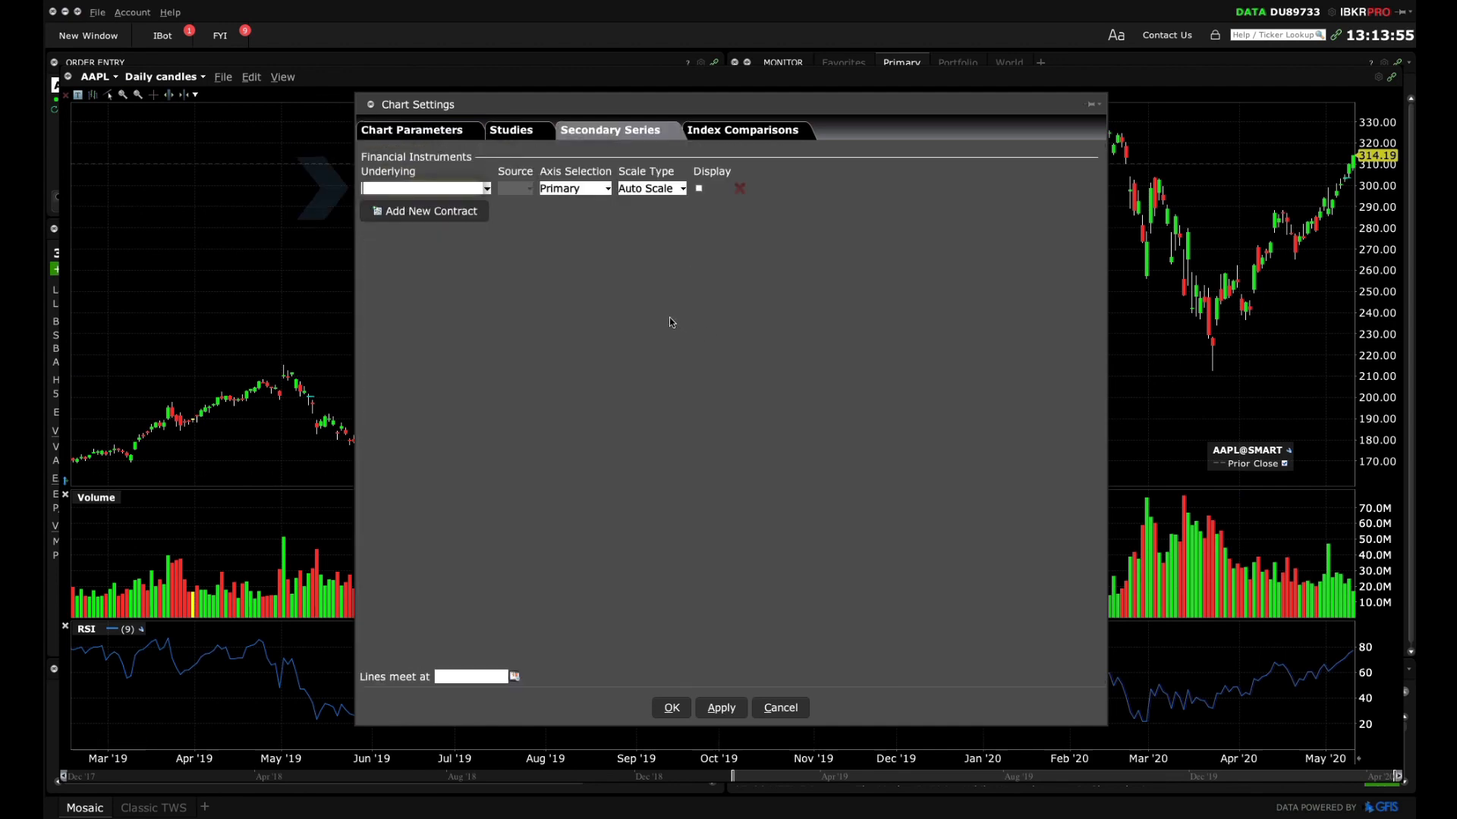
type("FB")
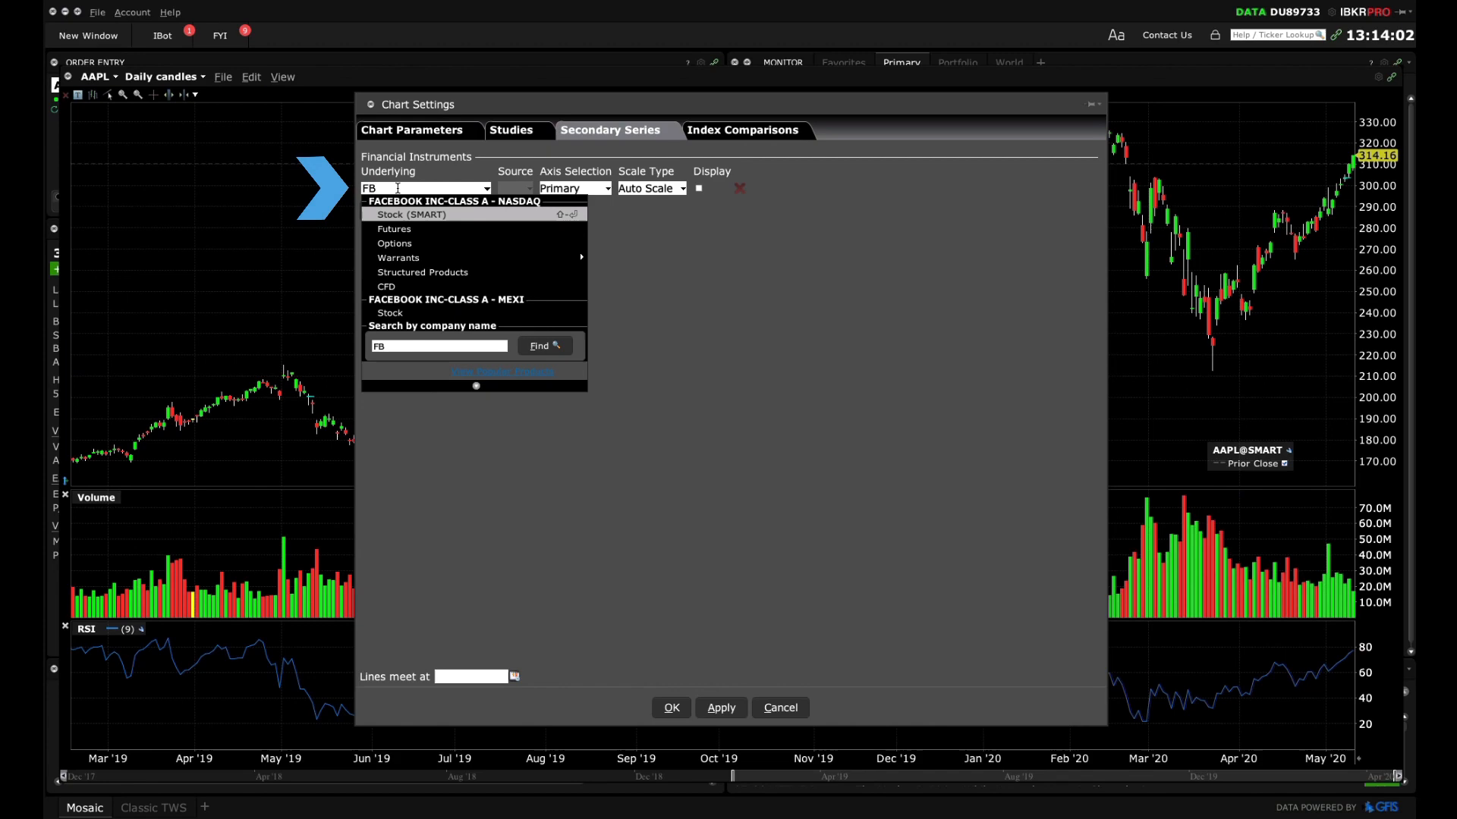
left_click(409, 214)
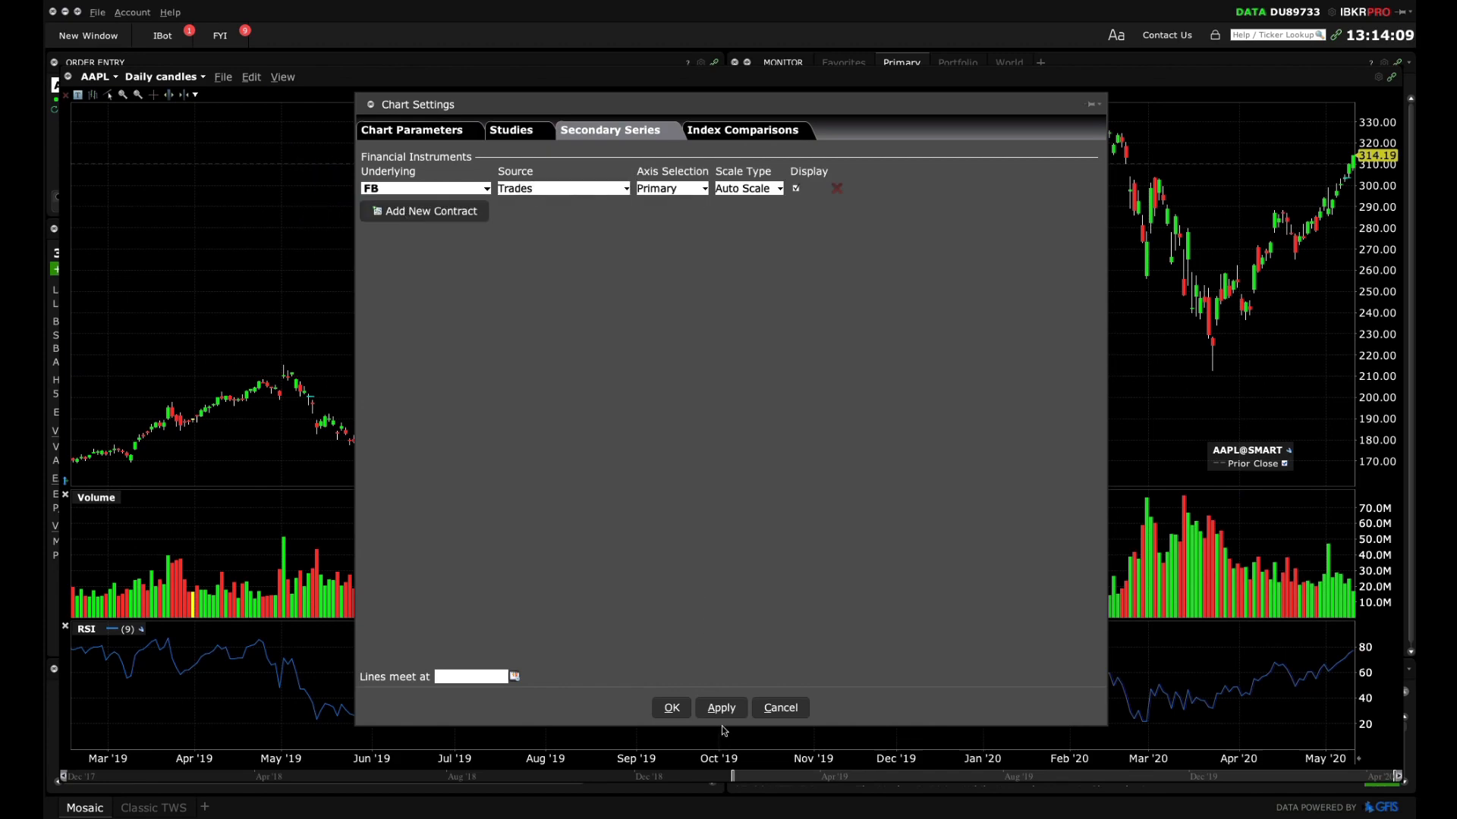
left_click(742, 129)
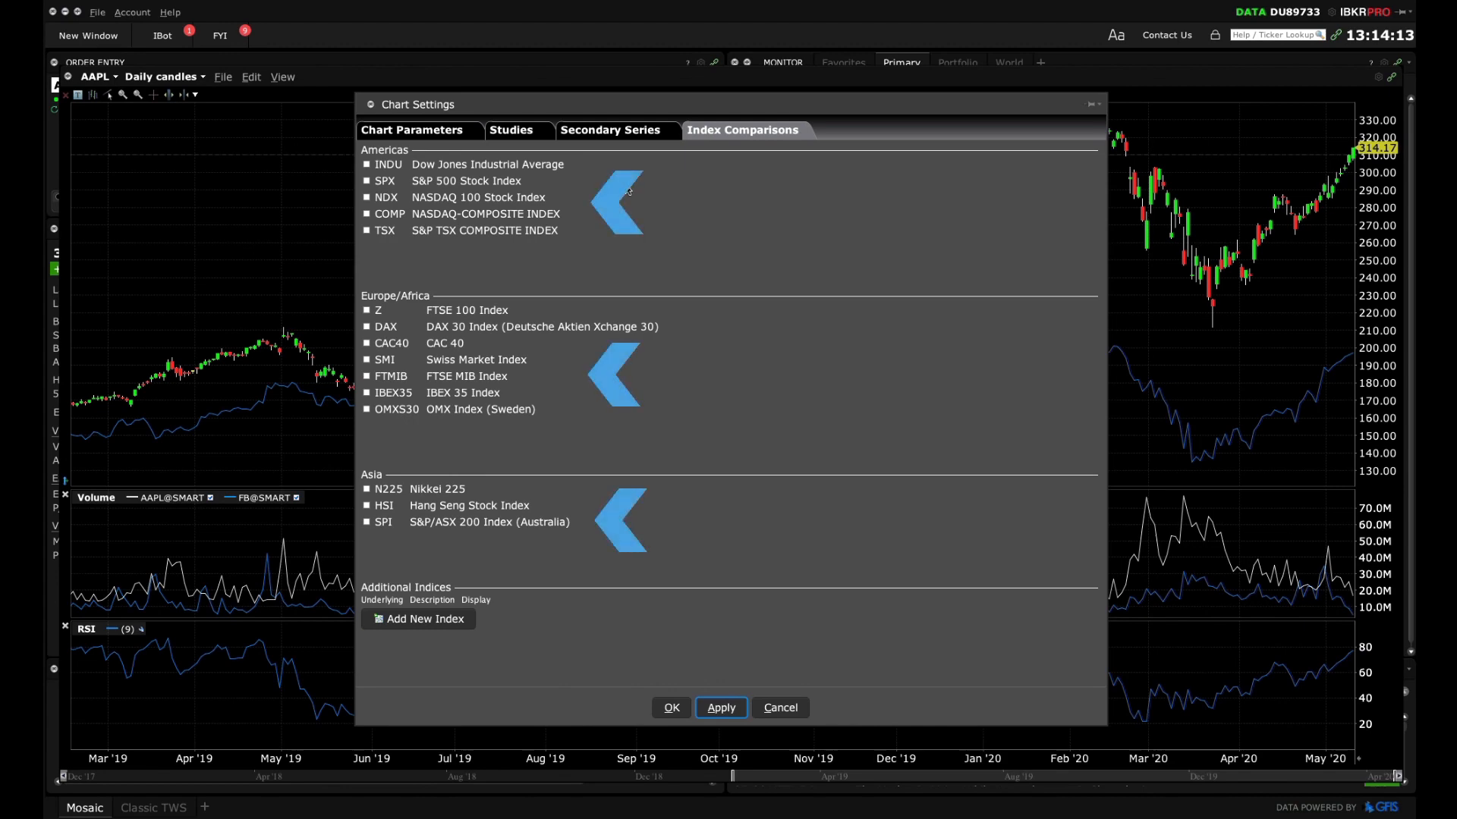
- Enable the SPX S&P 500 Stock Index comparison and confirm the chart settings
left_click(366, 181)
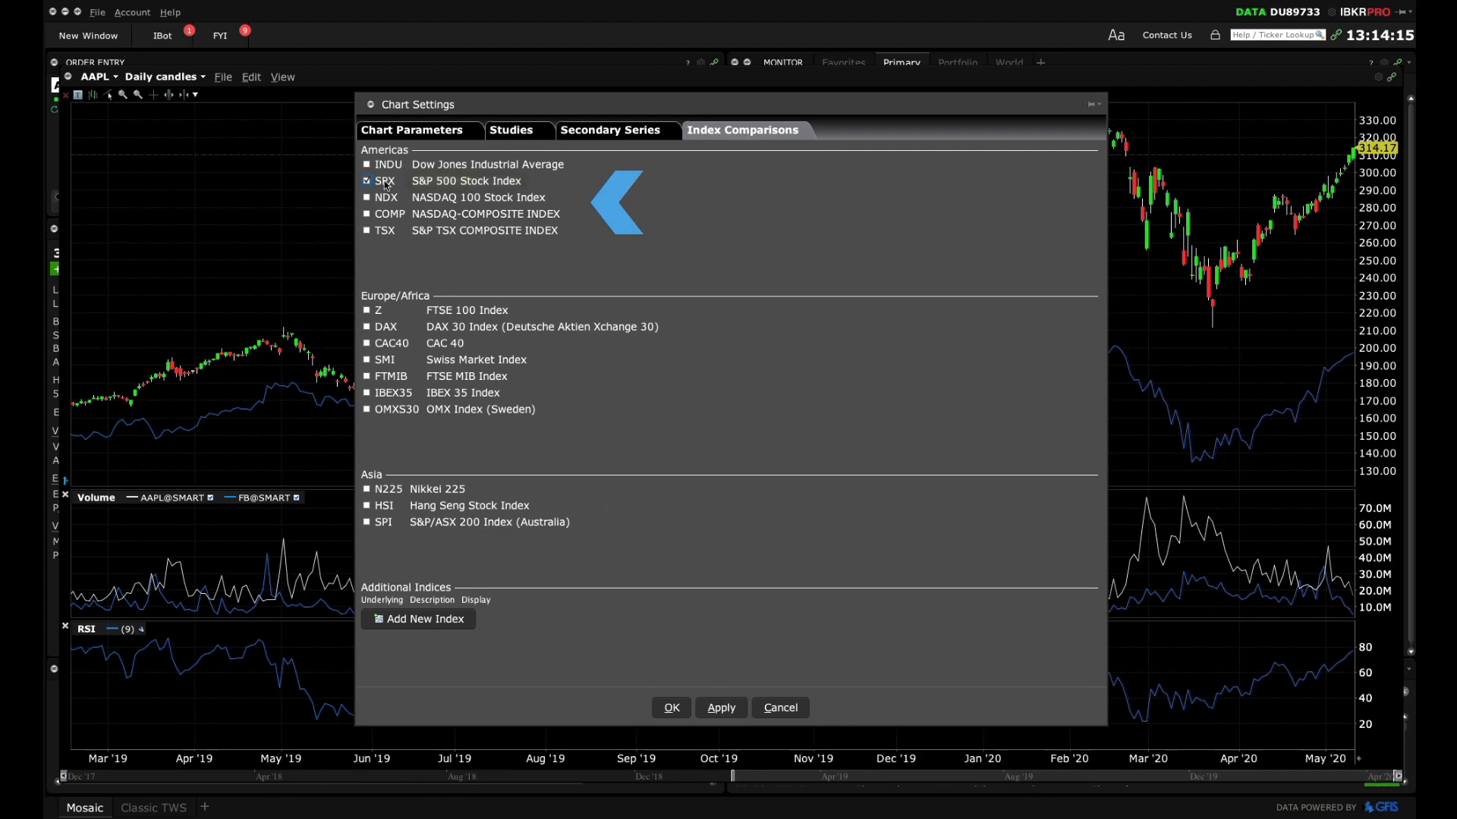
left_click(719, 707)
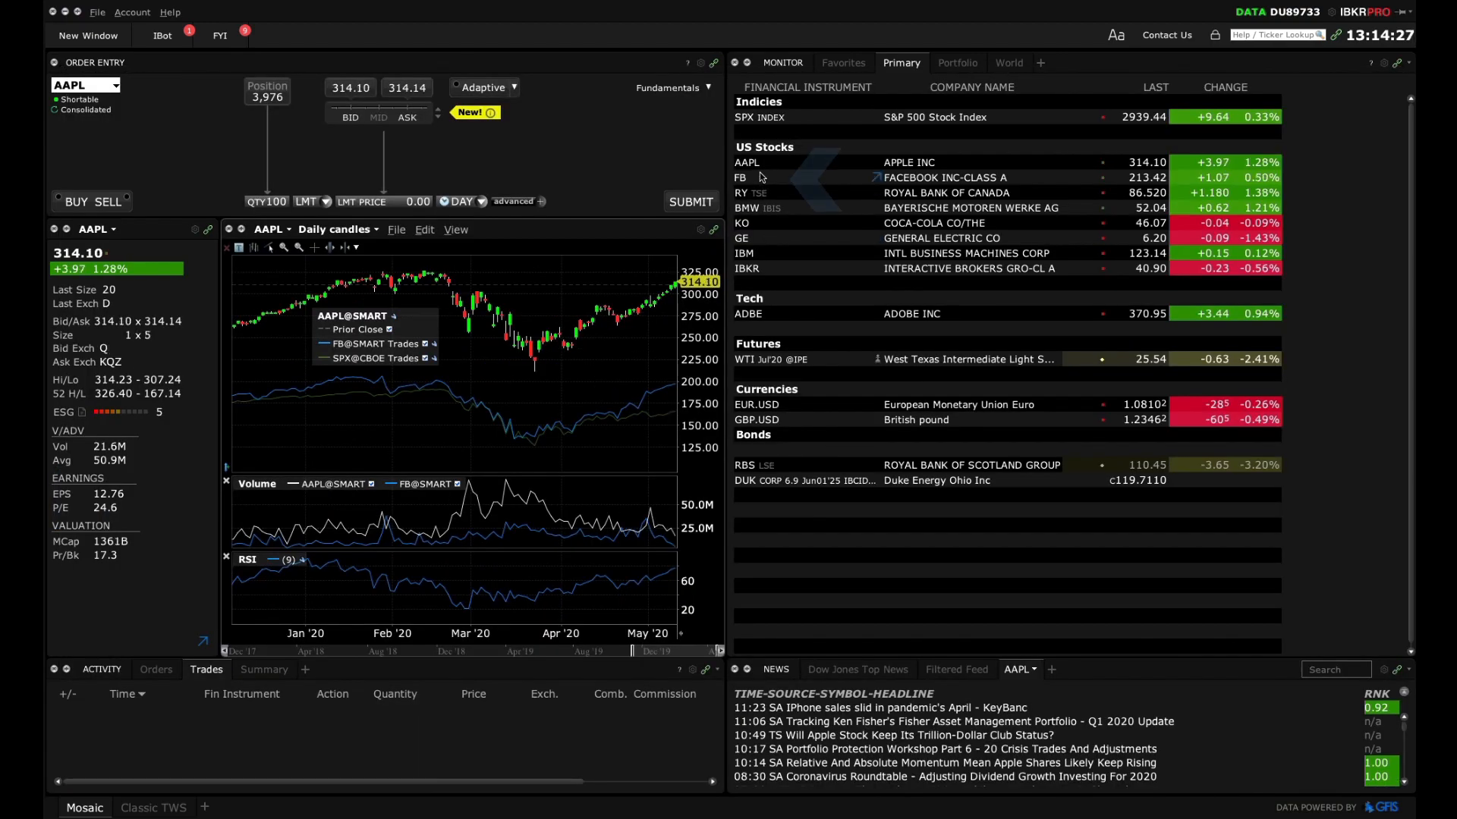
- Load FB then IBM from the Monitor into the linked chart, keeping studies and SPX overlay
left_click(740, 178)
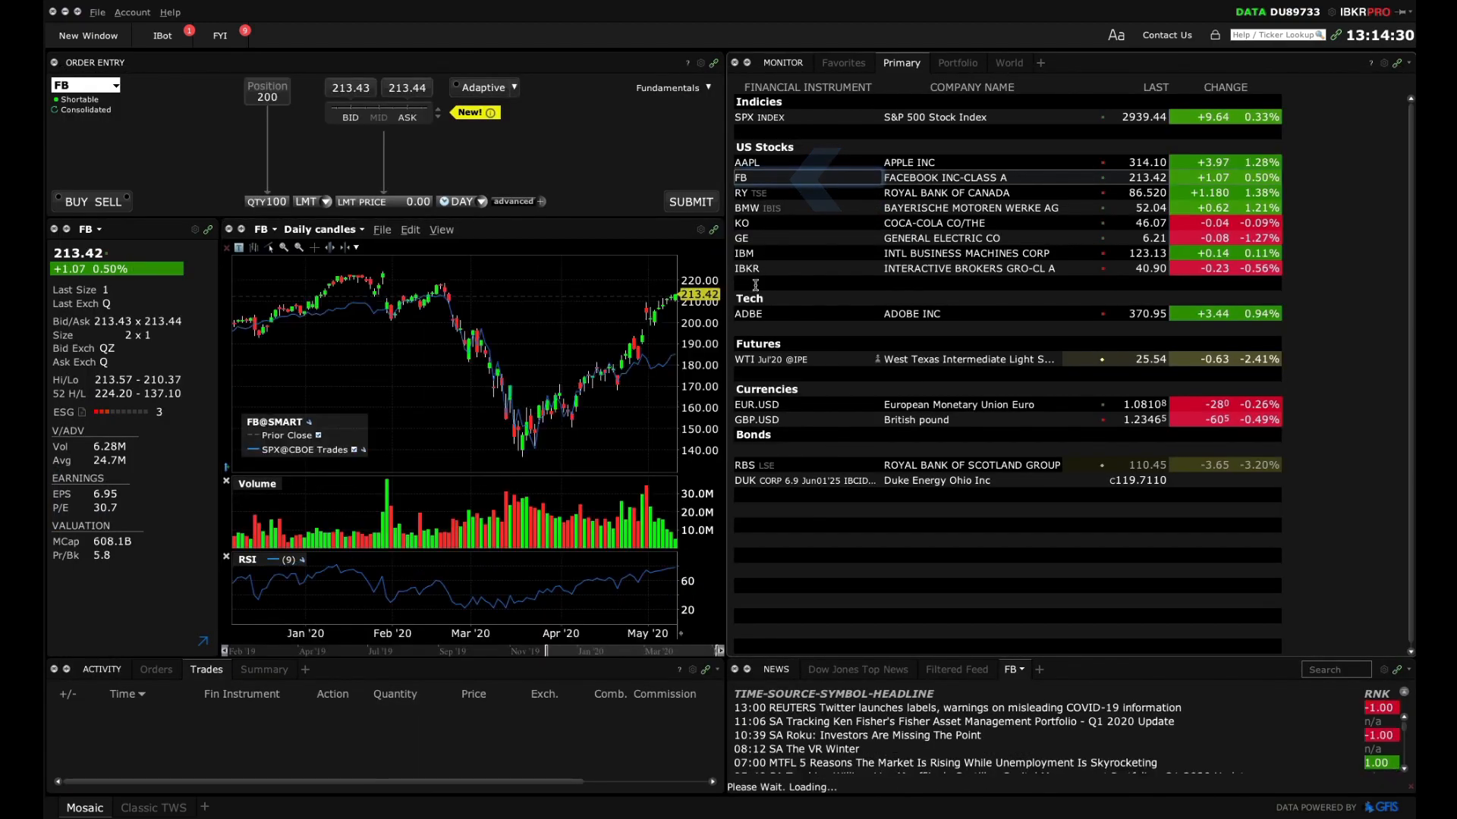
left_click(743, 253)
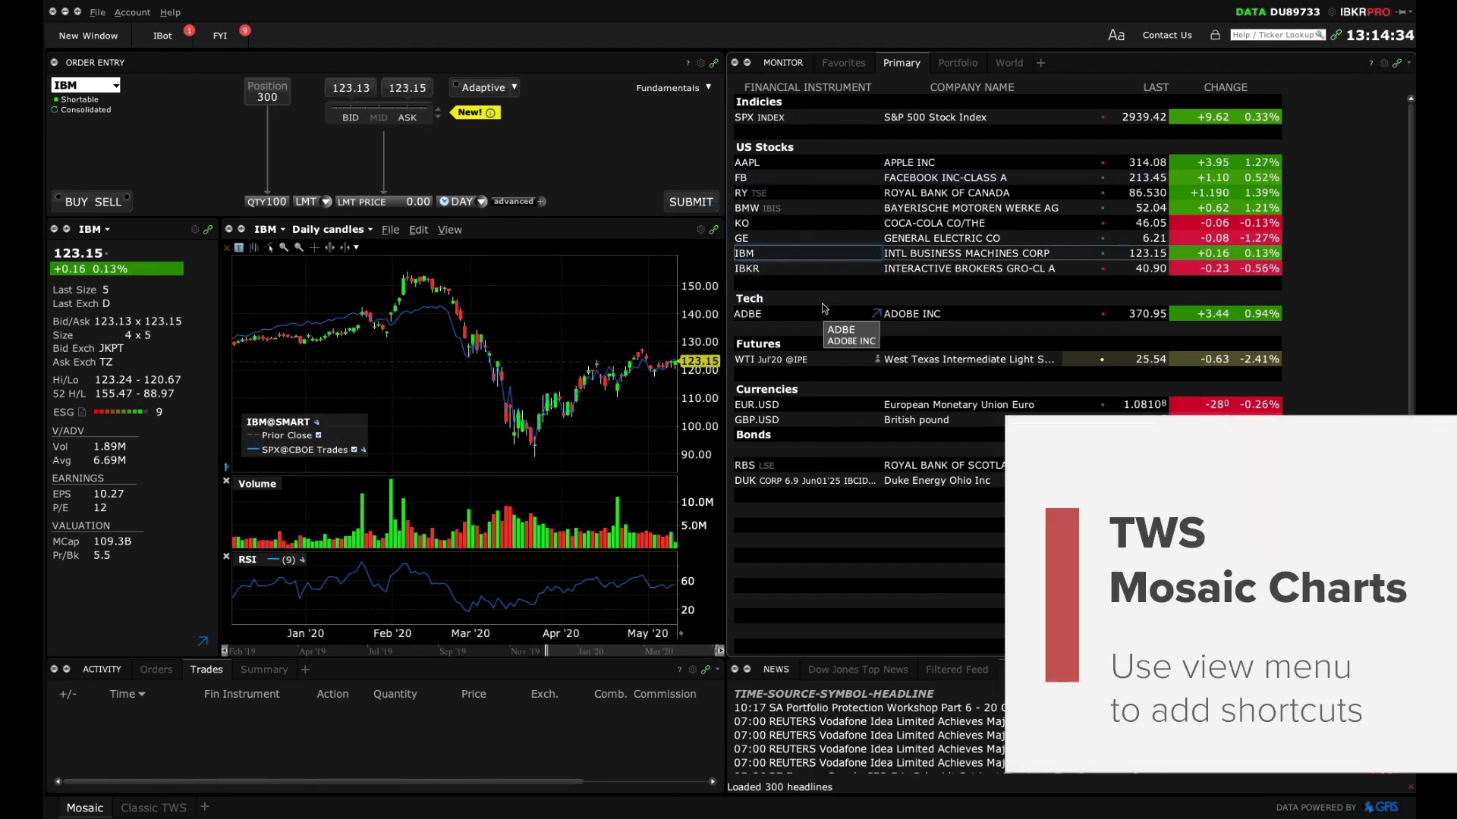
left_click(449, 229)
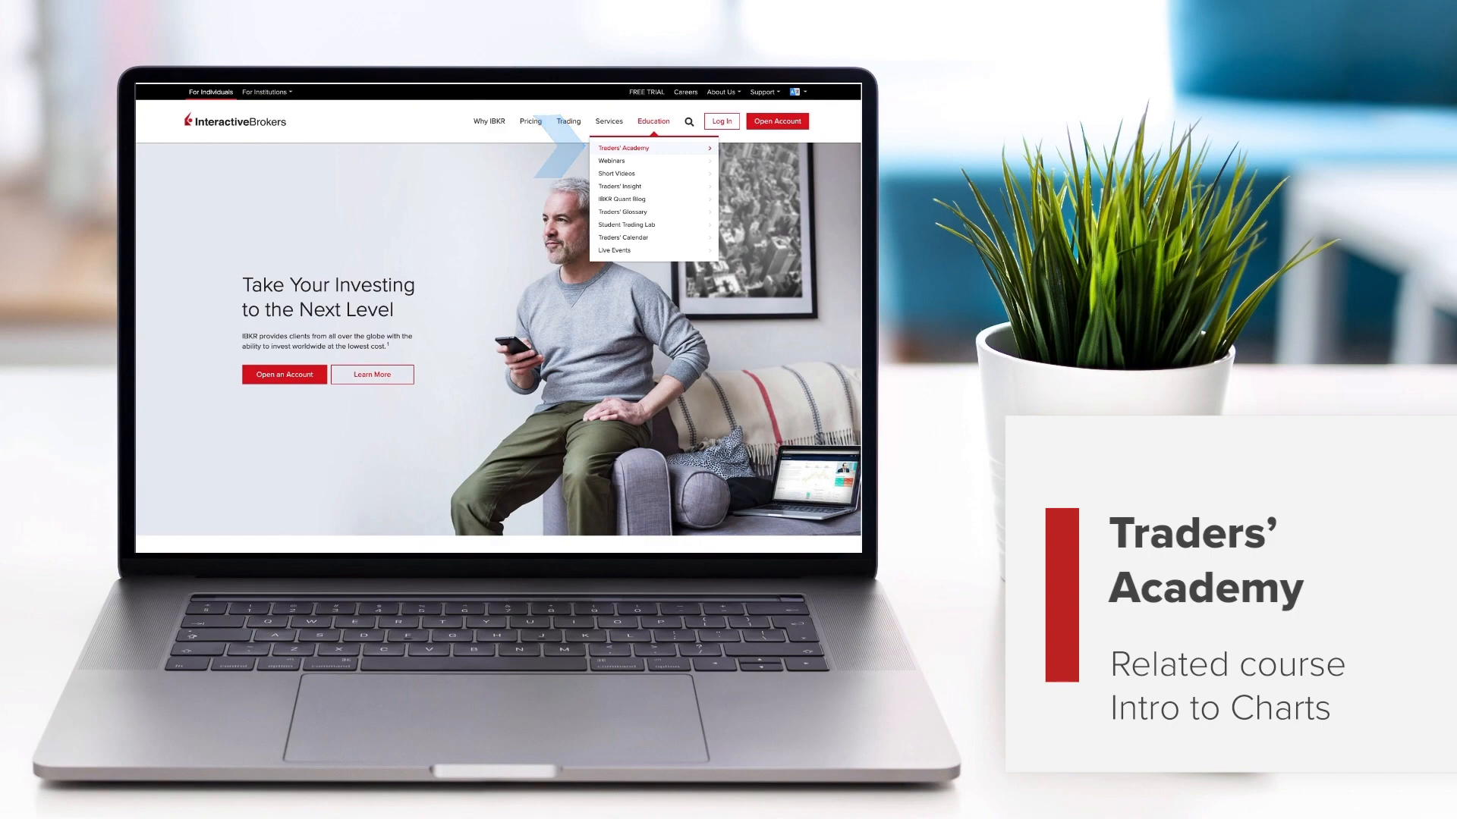
- Navigate from the Education menu to the Traders' Academy courses page
left_click(622, 148)
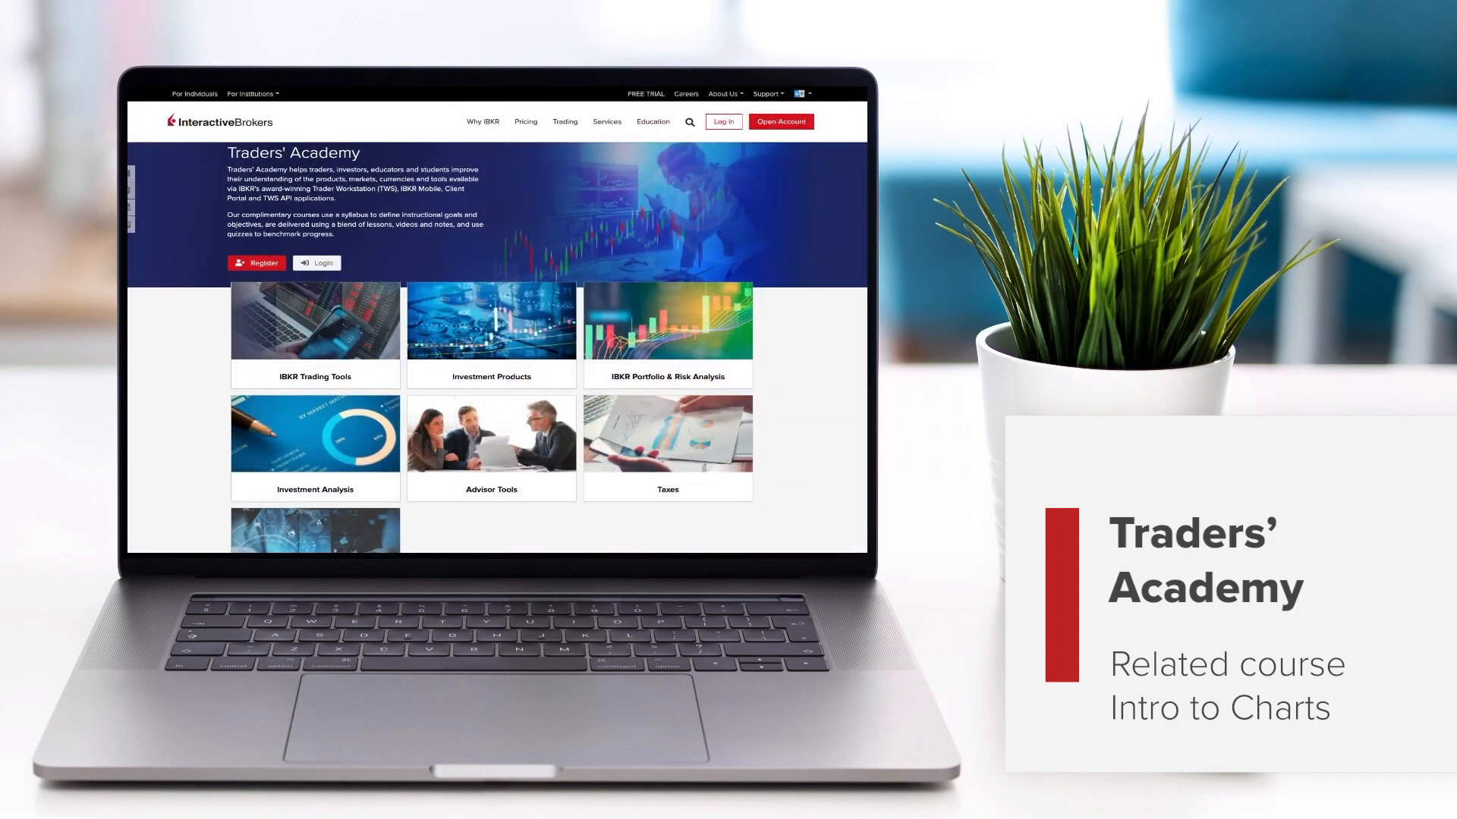